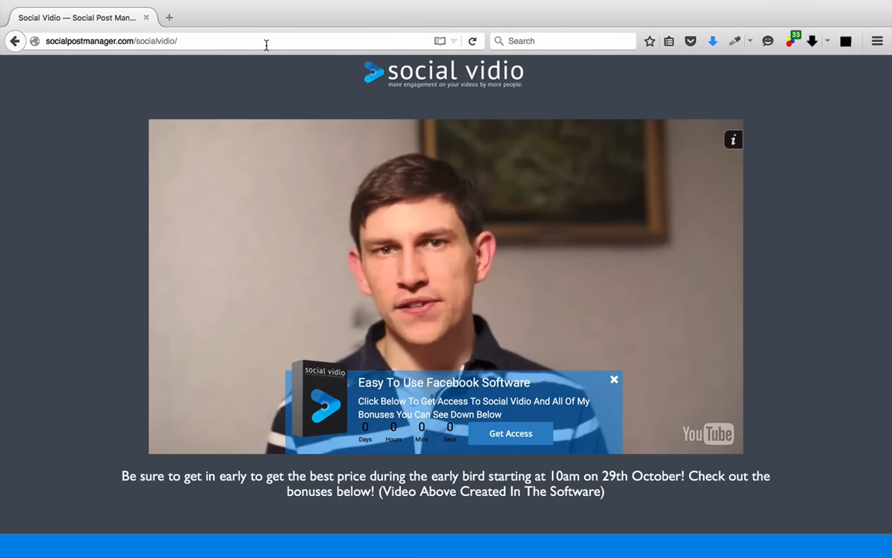
Open socialpostmanager.com/socialvidio to watch the SocialPop popup appear over the video.
click(265, 41)
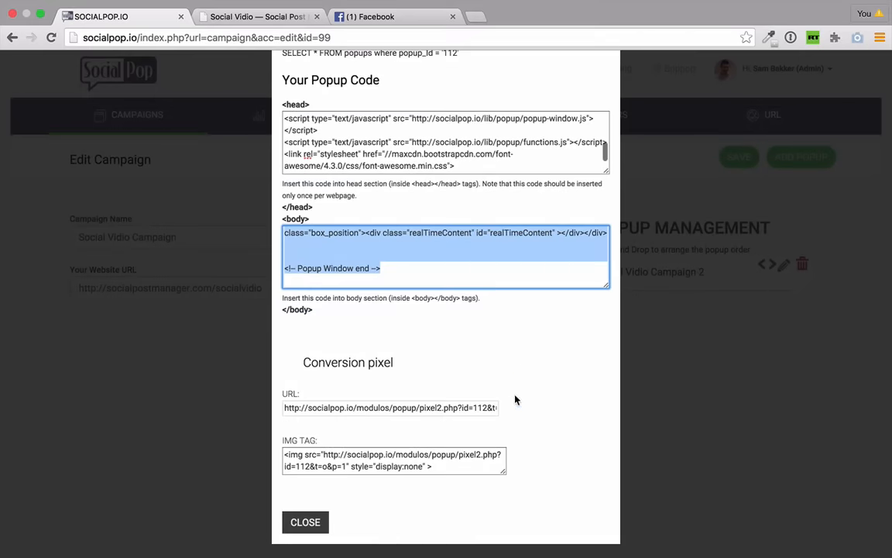
mouse_move(581, 393)
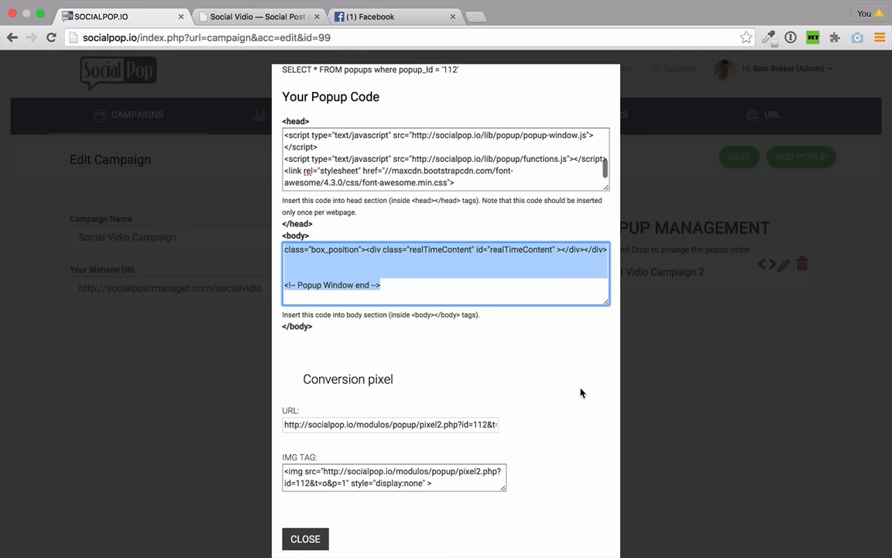
Close the Your Popup Code dialog to return to the campaigns overview.
click(305, 538)
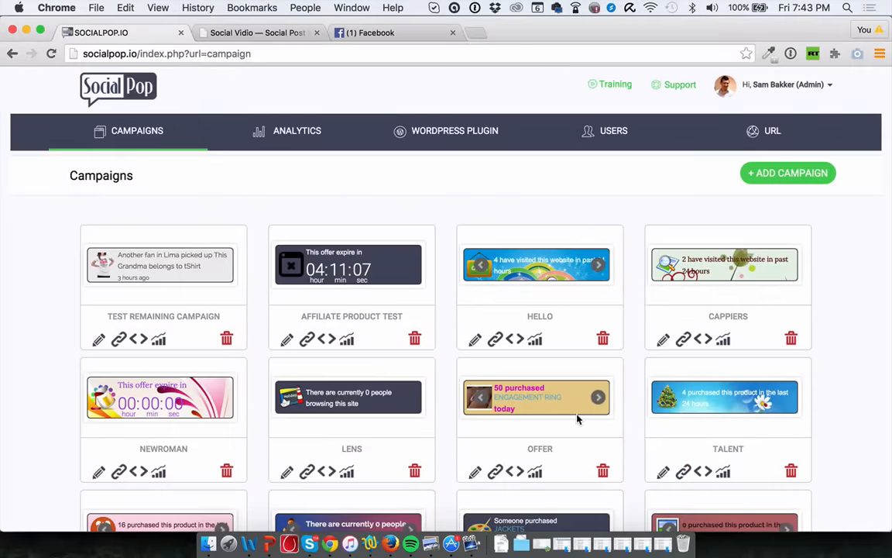
Browse the campaign cards, then start a new campaign with + ADD CAMPAIGN.
scroll(down, 3)
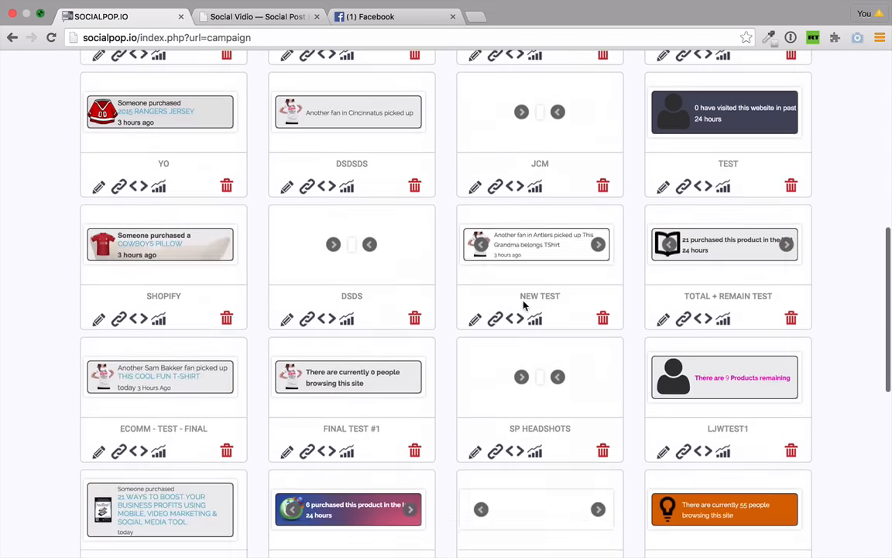
scroll(up, 3)
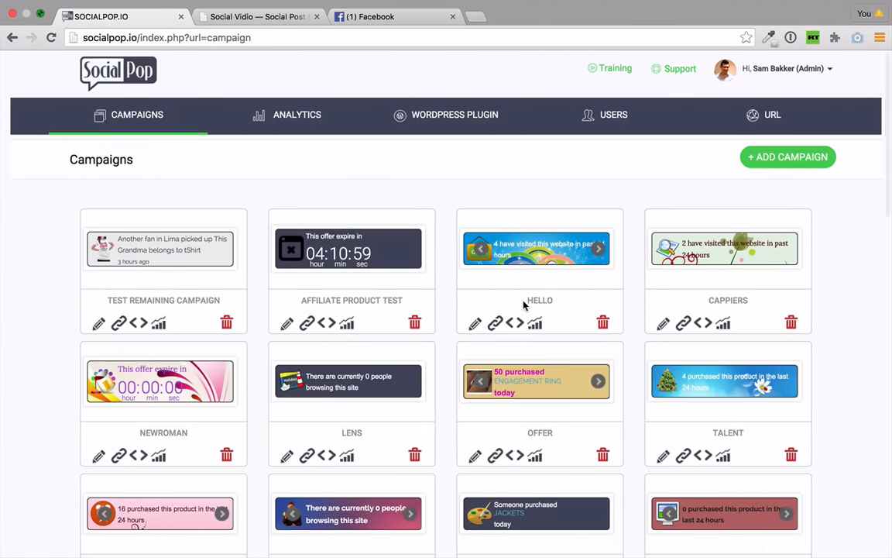
mouse_move(455, 114)
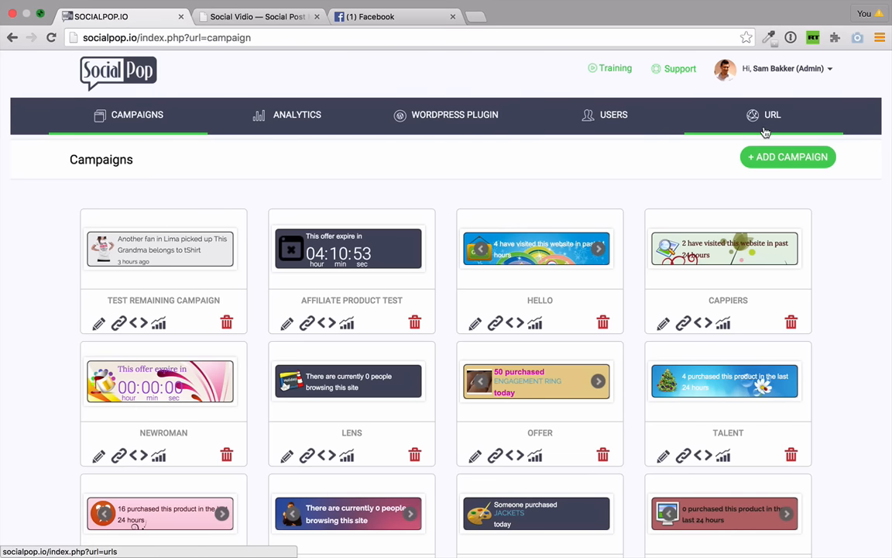
mouse_move(759, 120)
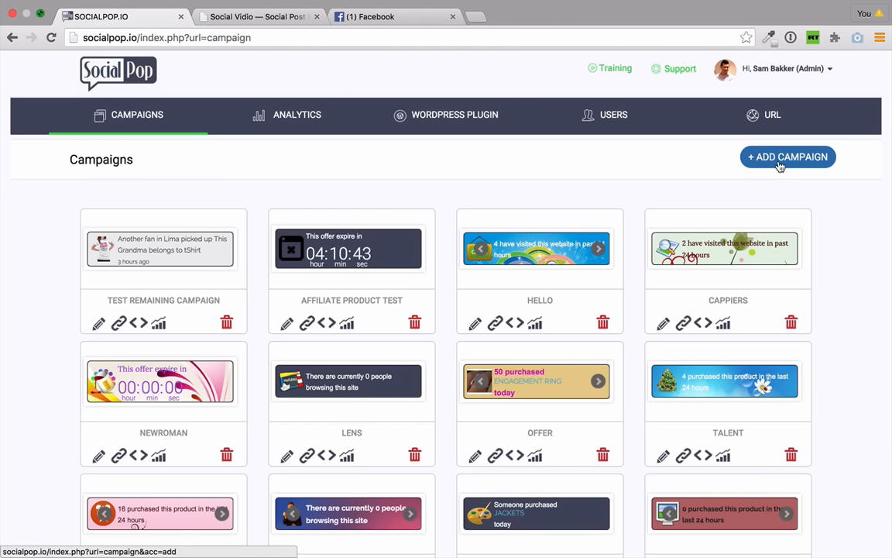
click(788, 157)
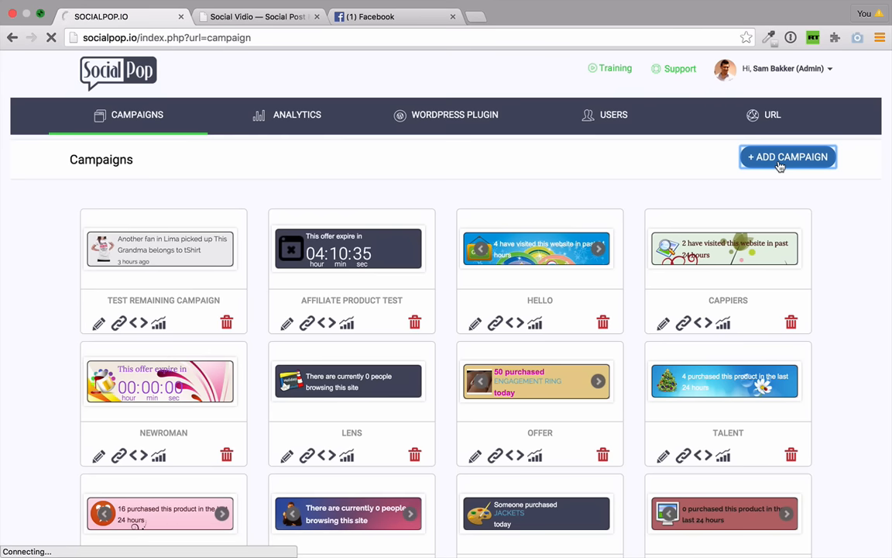
Save campaign 'Social Vidio Campaign 1' for socialvidio with destination SocialPop.io and path sdfdsfew3.
click(787, 157)
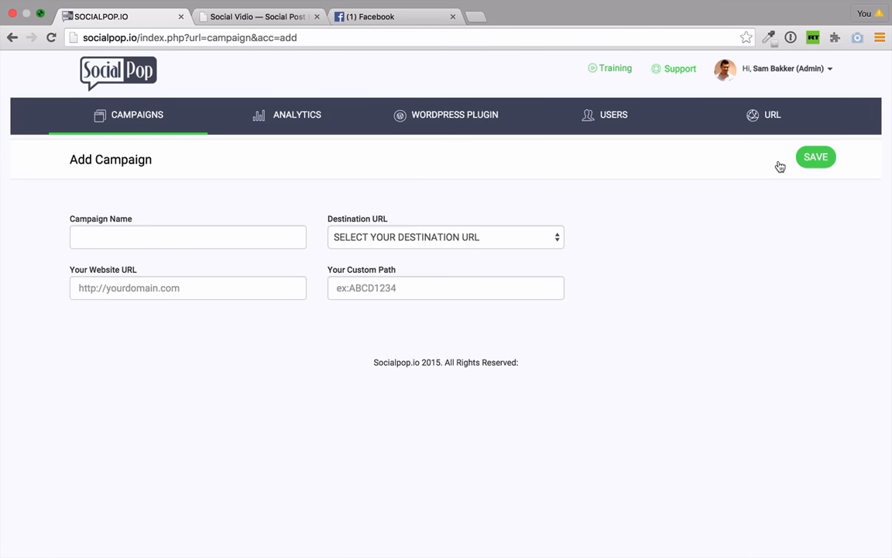
text(Socail)
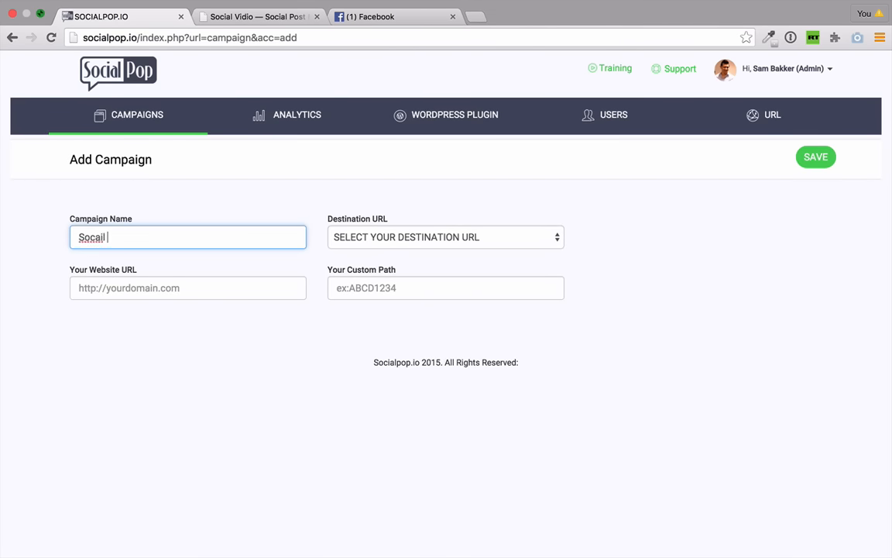
text(Socil)
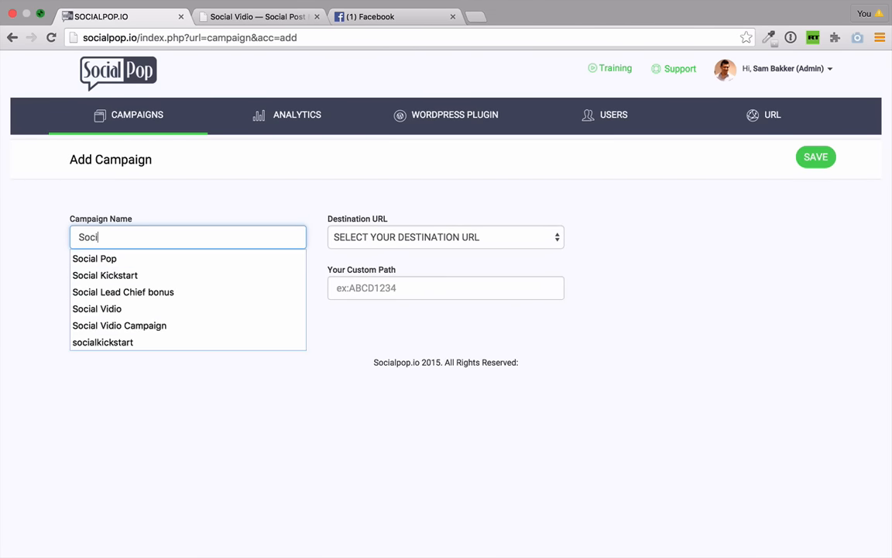
click(119, 325)
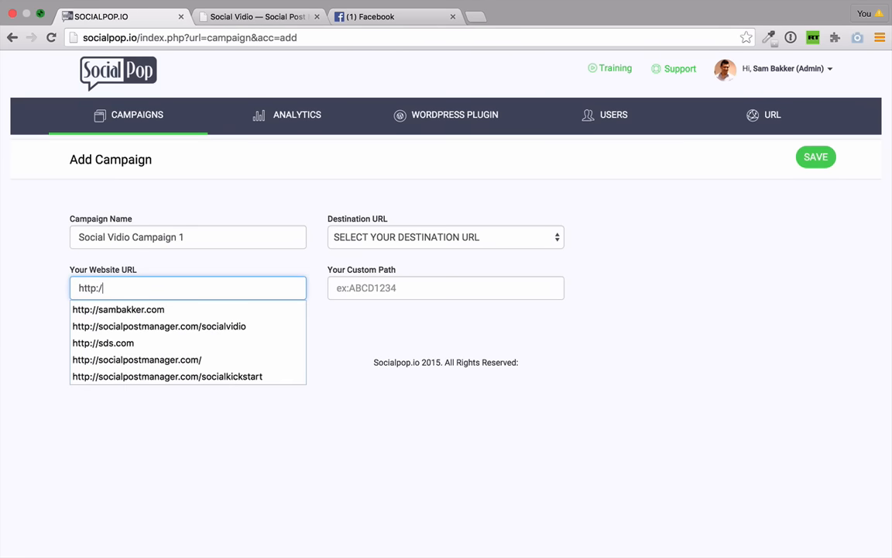
click(159, 326)
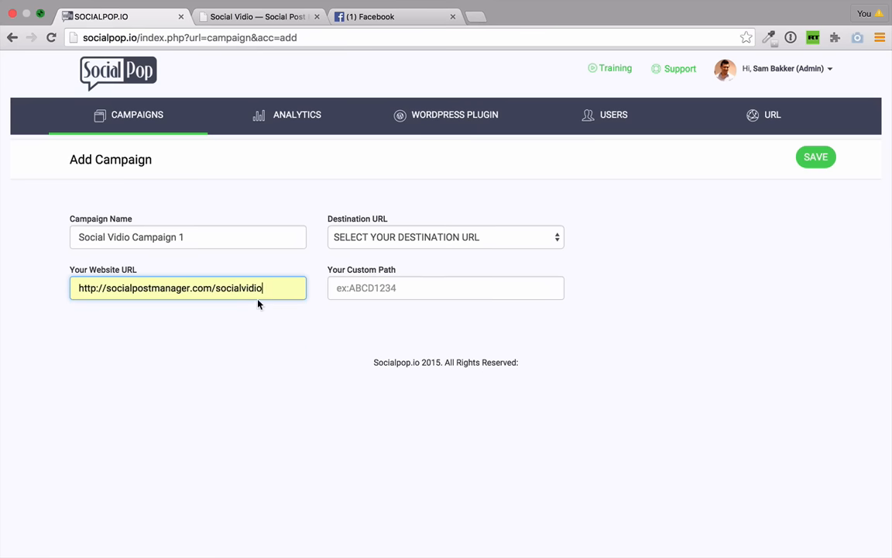
click(445, 237)
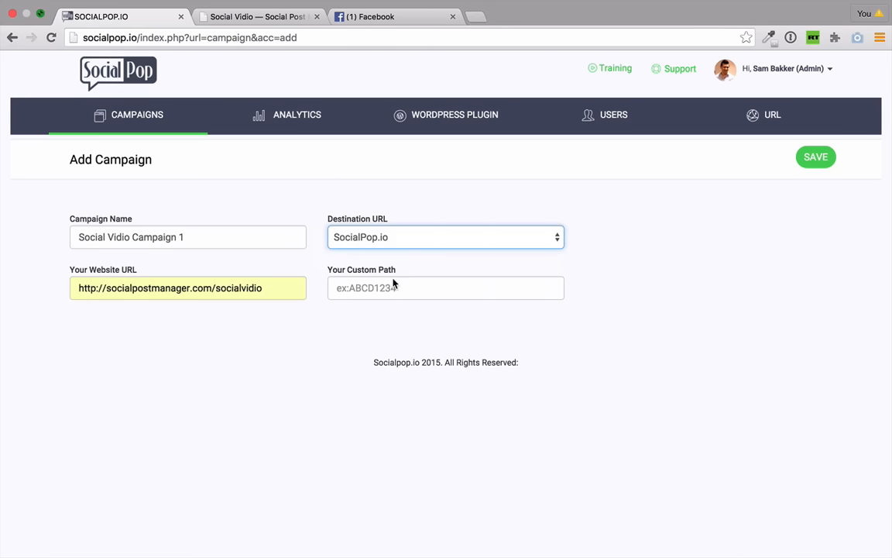
text(sdfdsfew3)
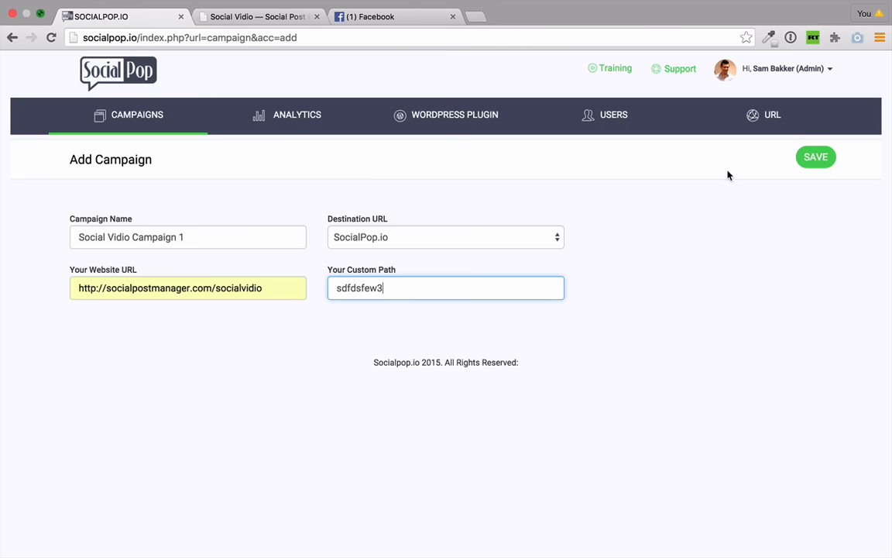
click(816, 156)
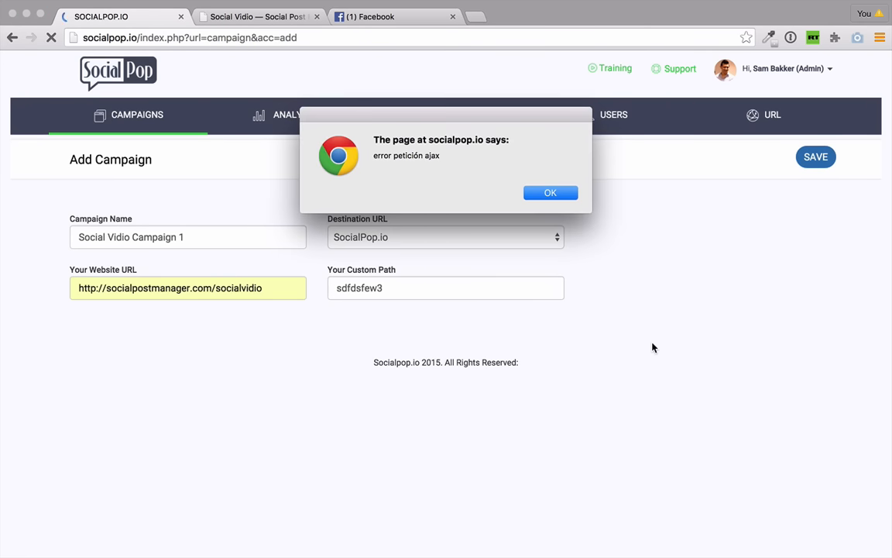
click(550, 192)
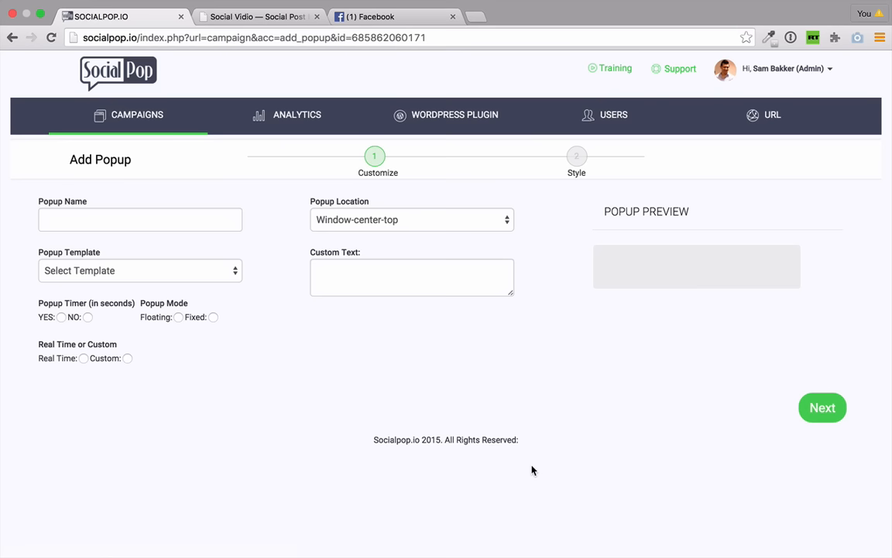
mouse_move(465, 346)
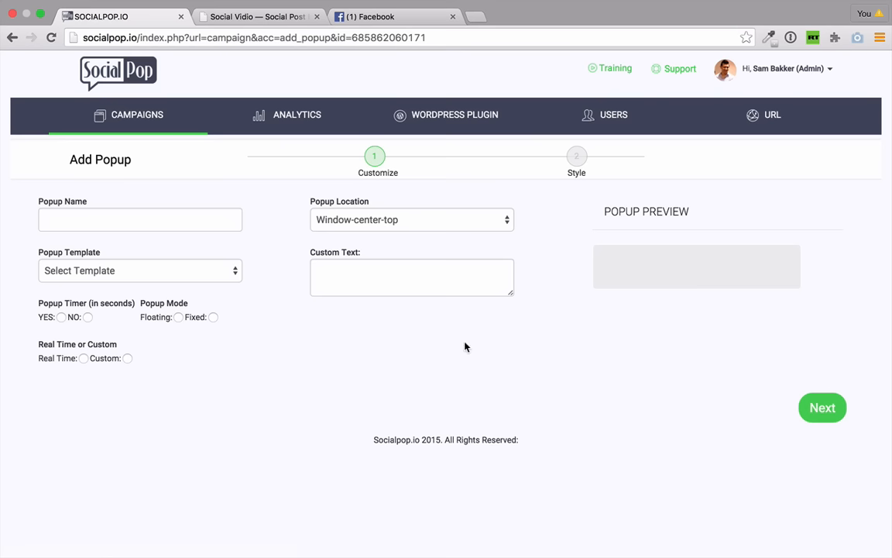
mouse_move(401, 207)
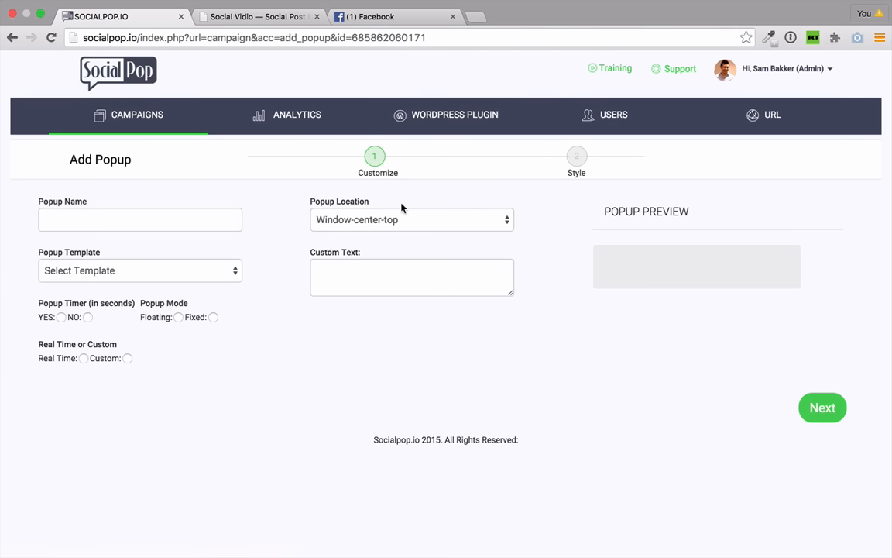
Enter 'Social Vidio Campaign 3' in the Popup Name field.
text(Social)
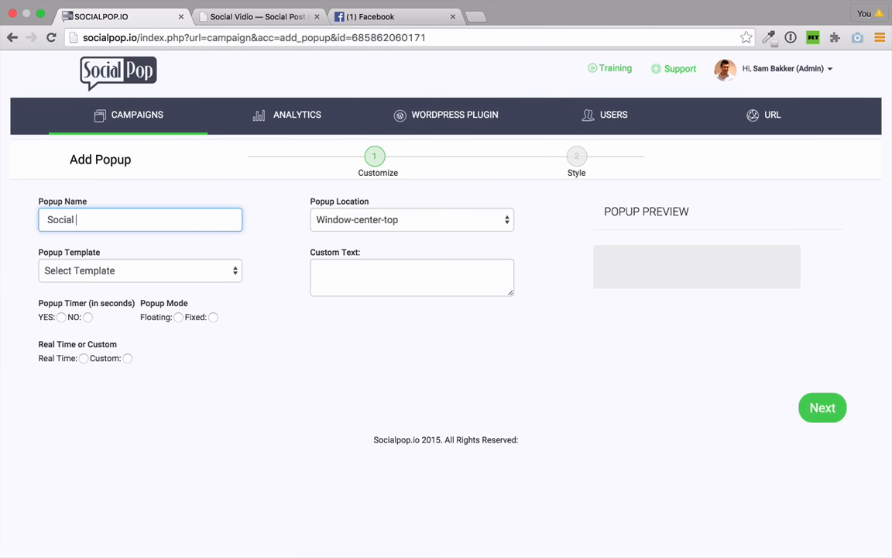
text(Vidio Campign 3)
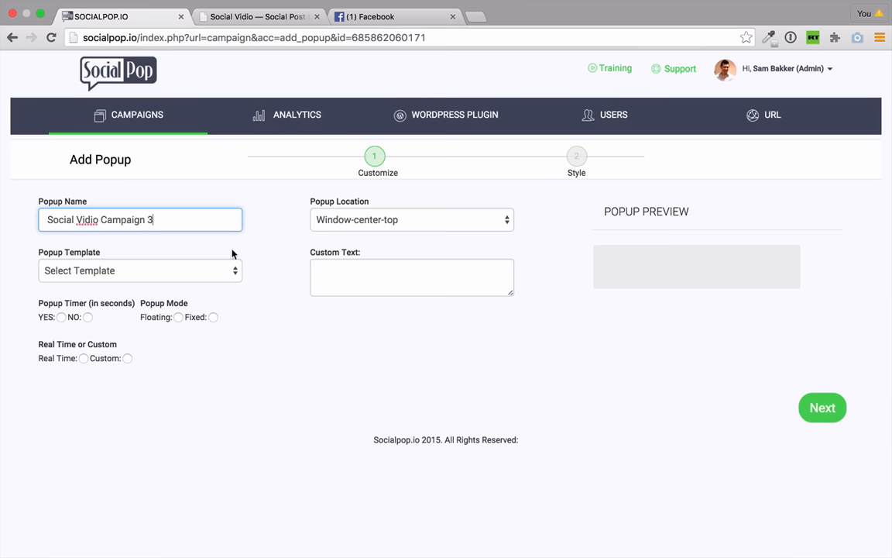
Open the Popup Template dropdown to list visitor, purchase, remaining and countdown templates.
click(140, 270)
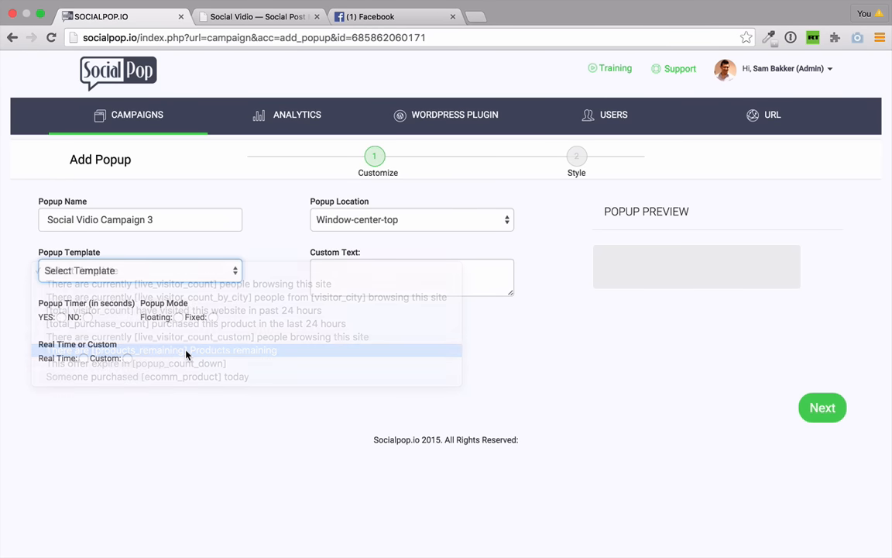
Choose the products-remaining template with text 'White Label bonuses left of 50.' and 50 remaining items.
click(160, 350)
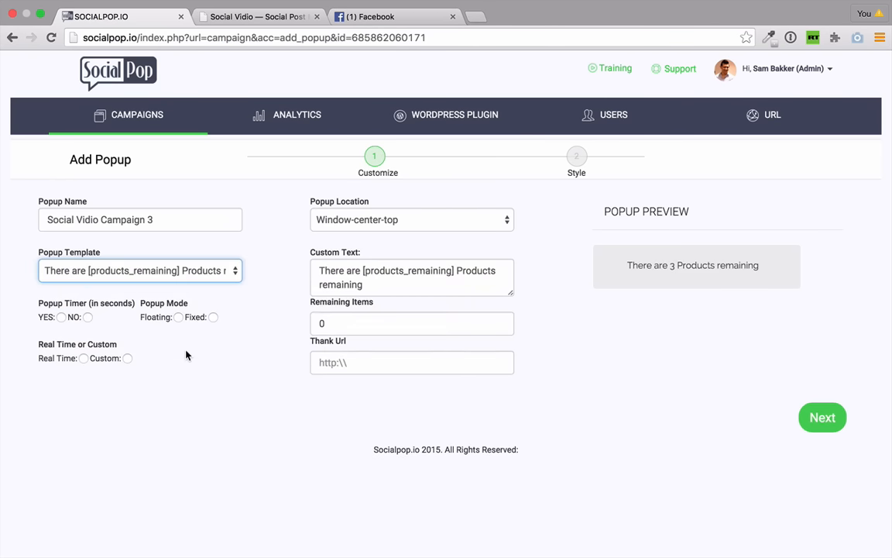
mouse_move(359, 262)
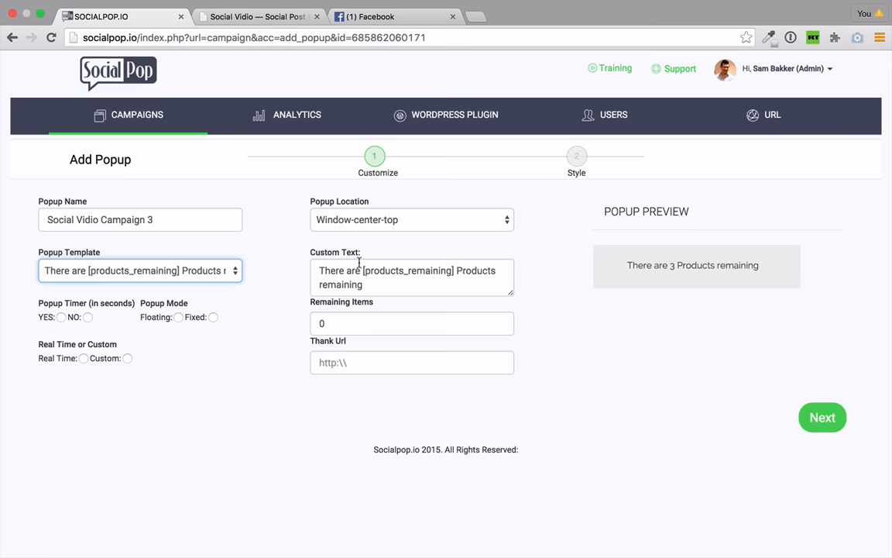
click(410, 278)
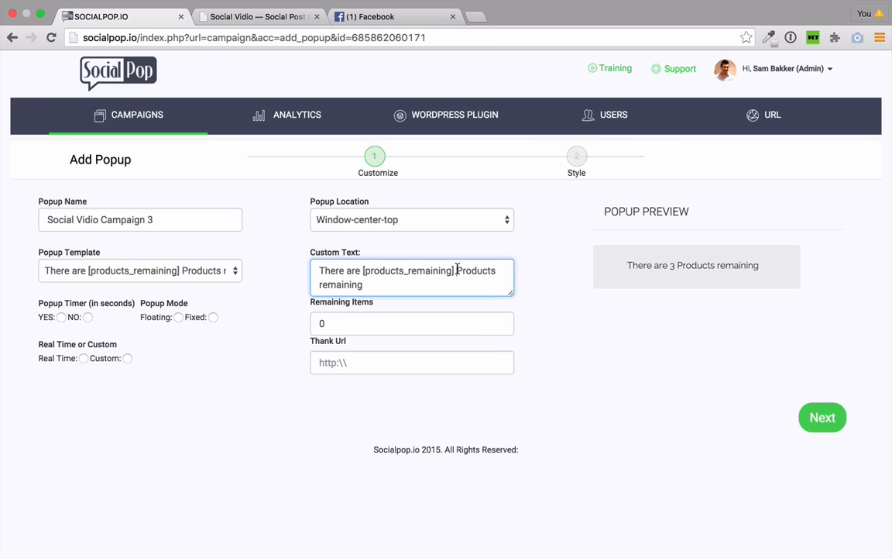
text(White Label bonuse)
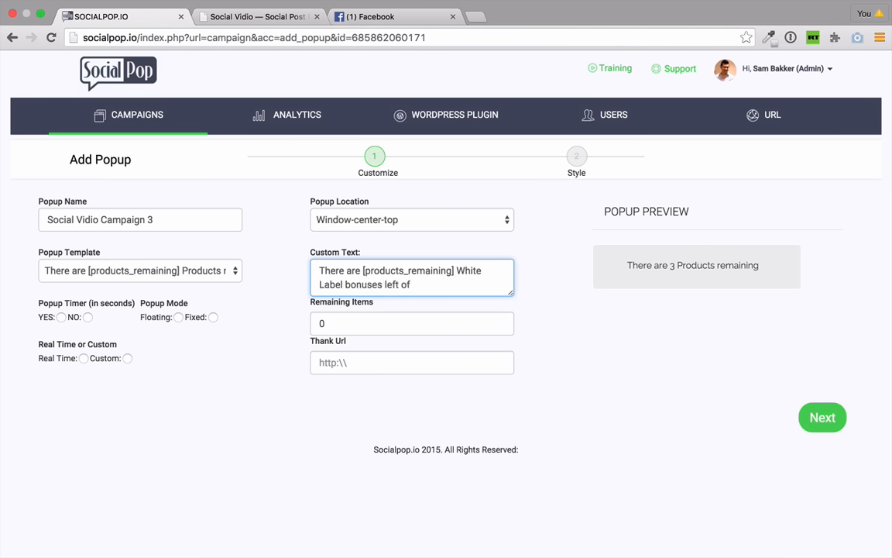
text(50.")
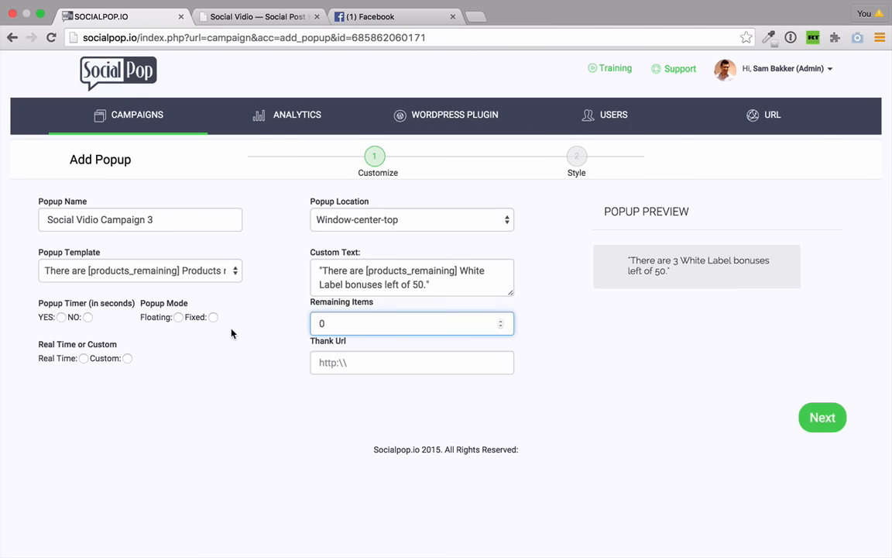
text(50)
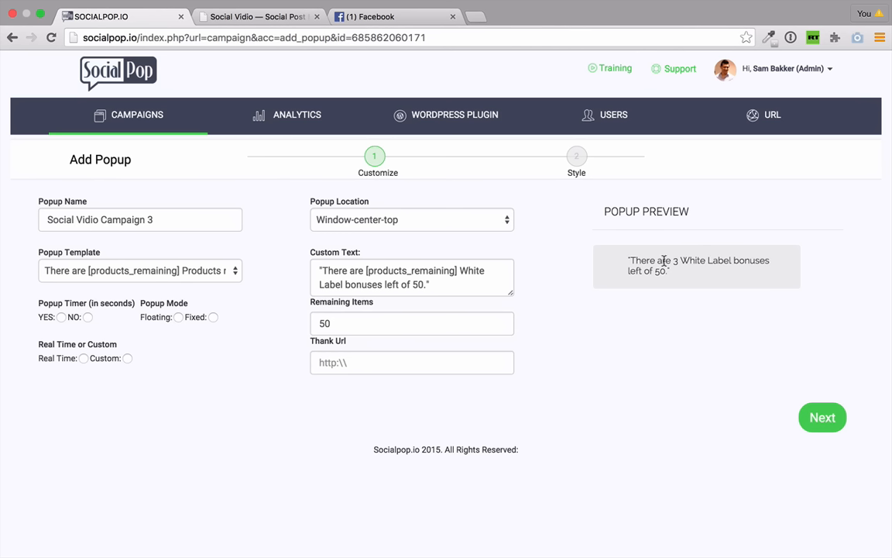
mouse_move(659, 291)
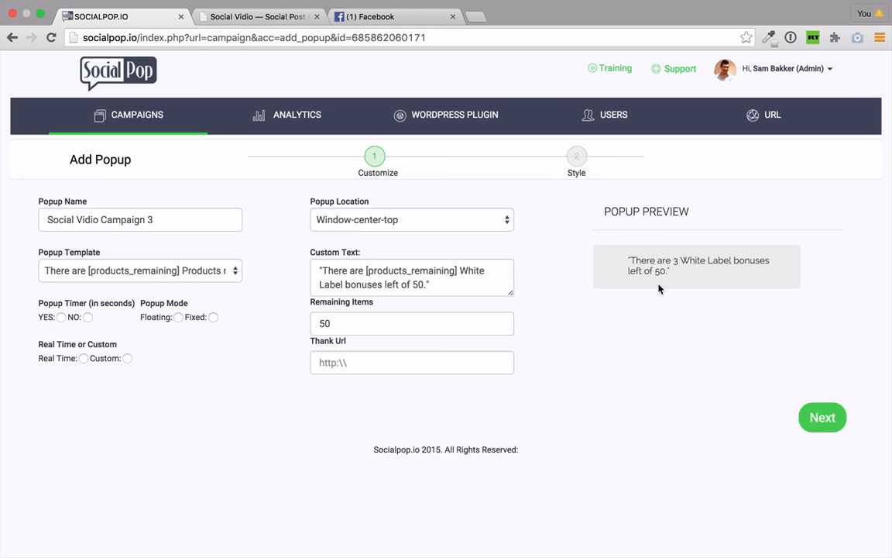
mouse_move(679, 282)
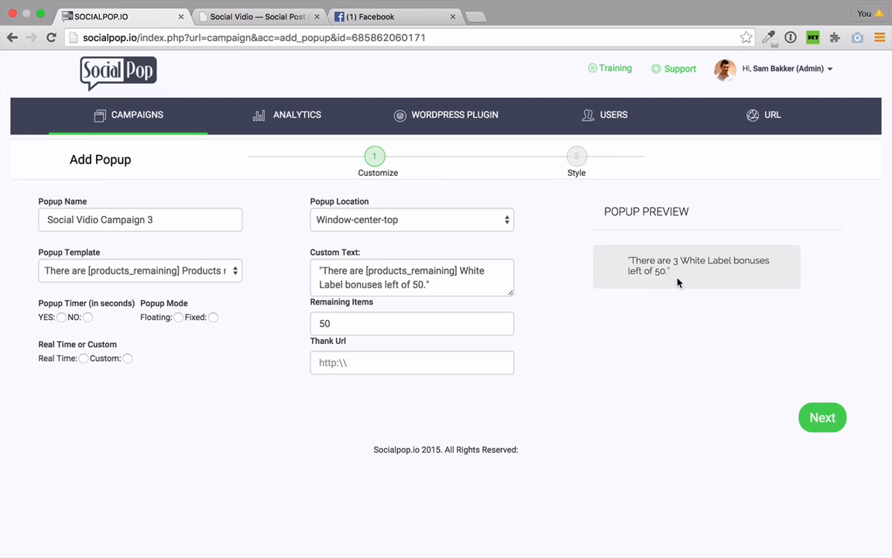
mouse_move(696, 258)
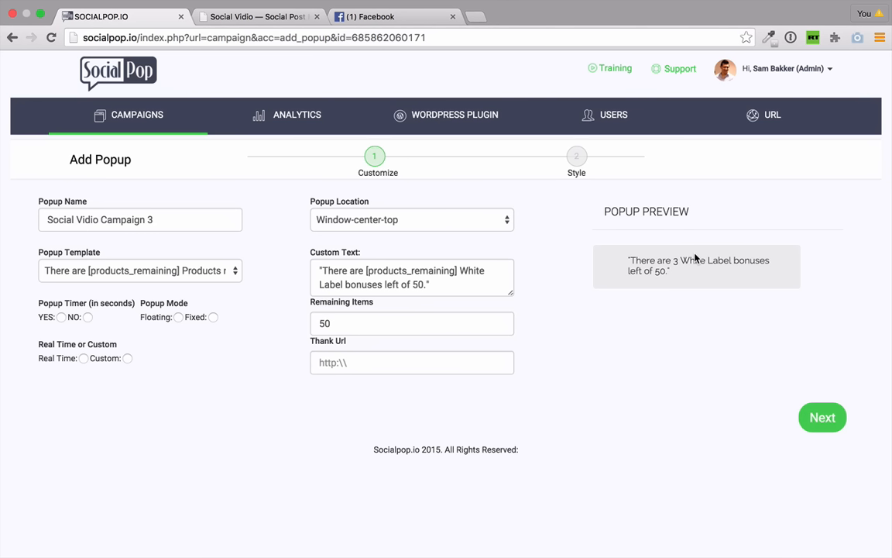
click(391, 363)
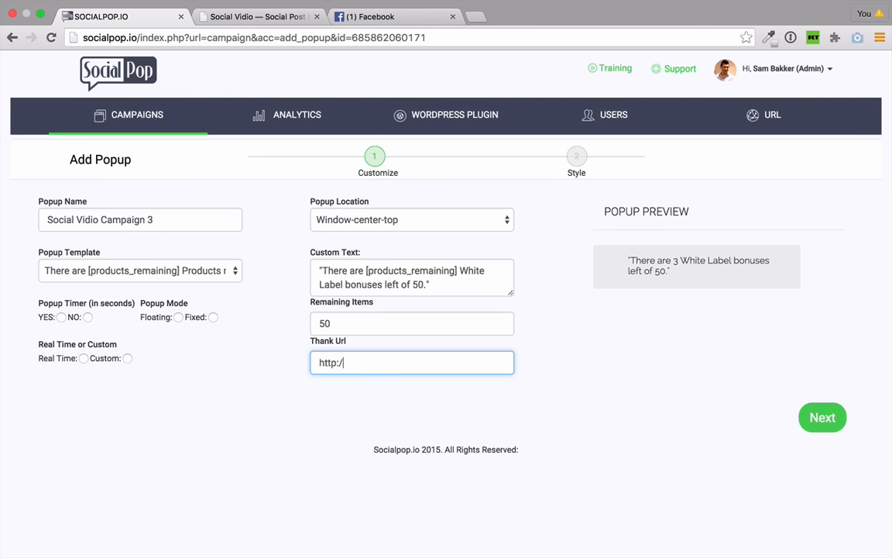
text(sici)
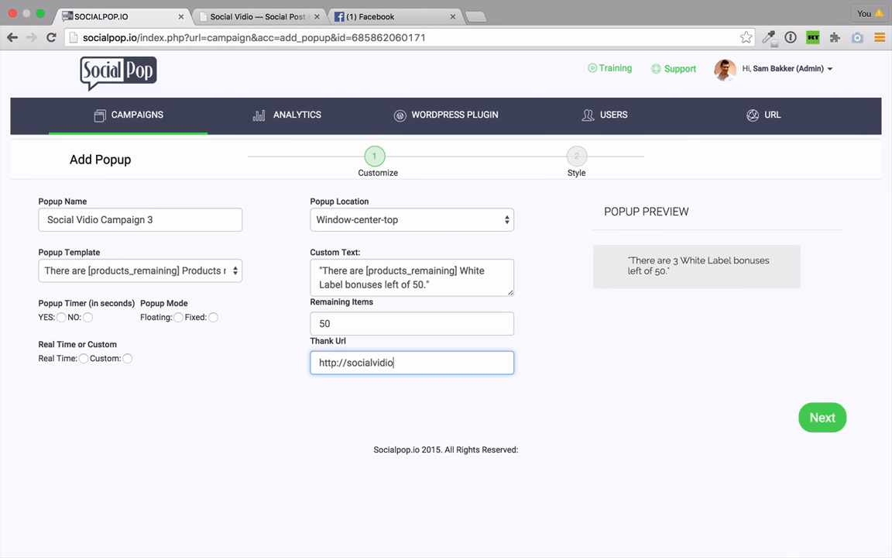
text(.com/oto1)
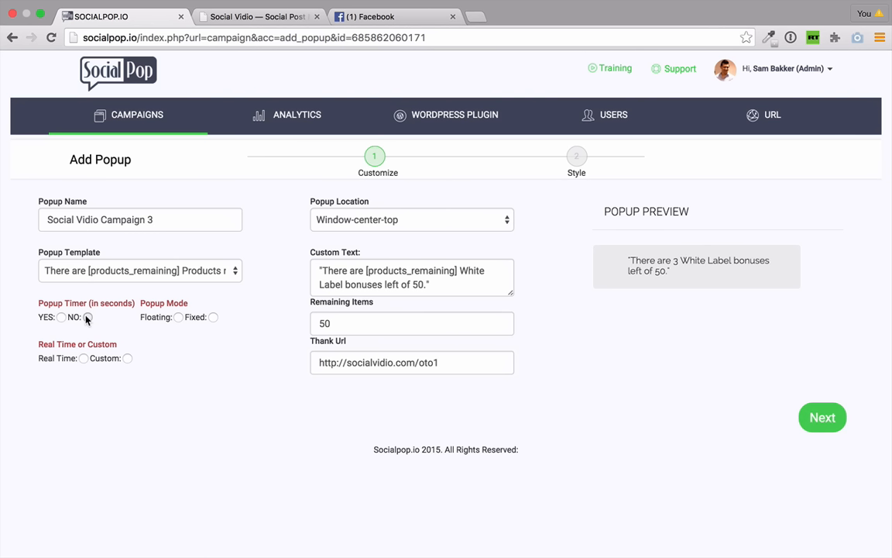
Set Popup Timer to No, Popup Mode to Fixed, and the count to Real Time.
click(88, 316)
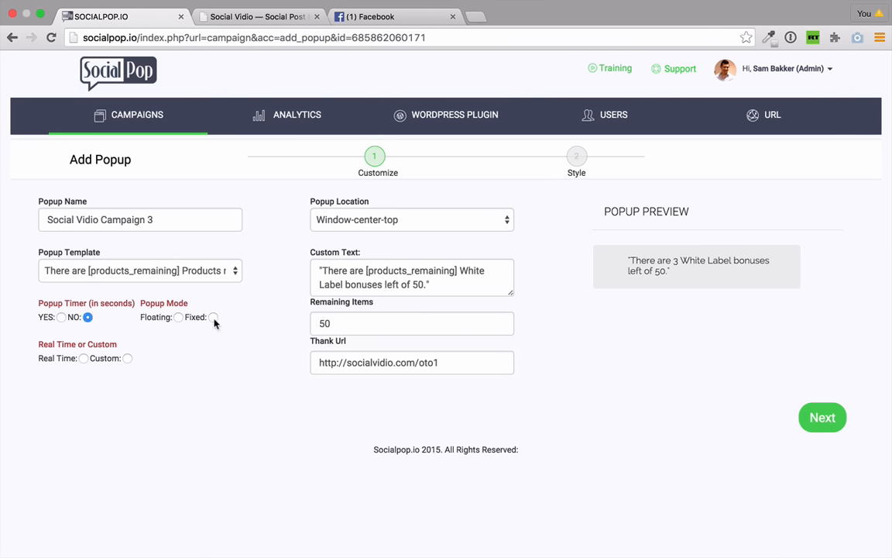
click(84, 358)
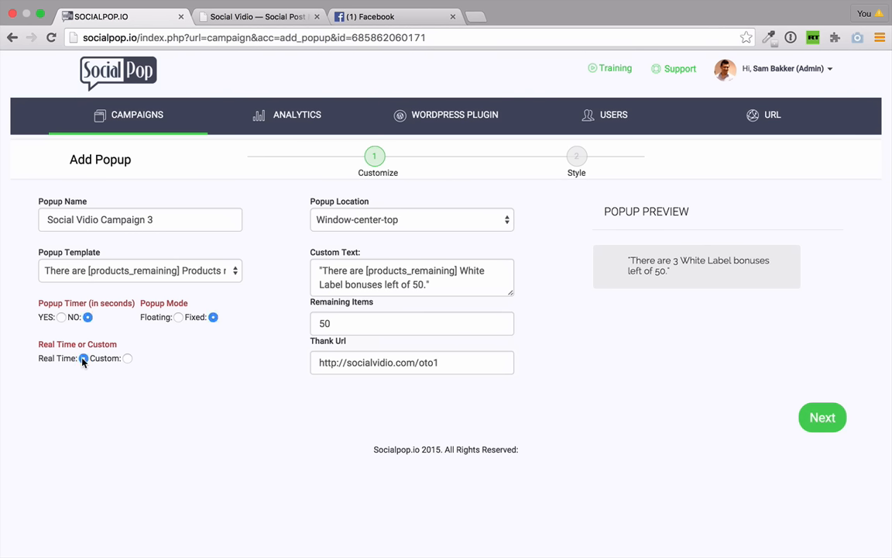
click(823, 417)
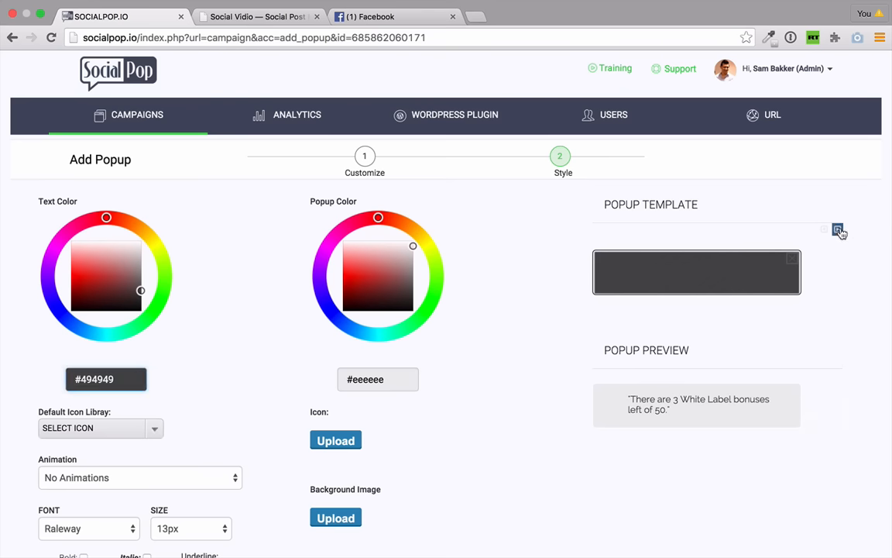
Use the next style template with Bounce animation and red (#ff1f1f) text.
click(837, 230)
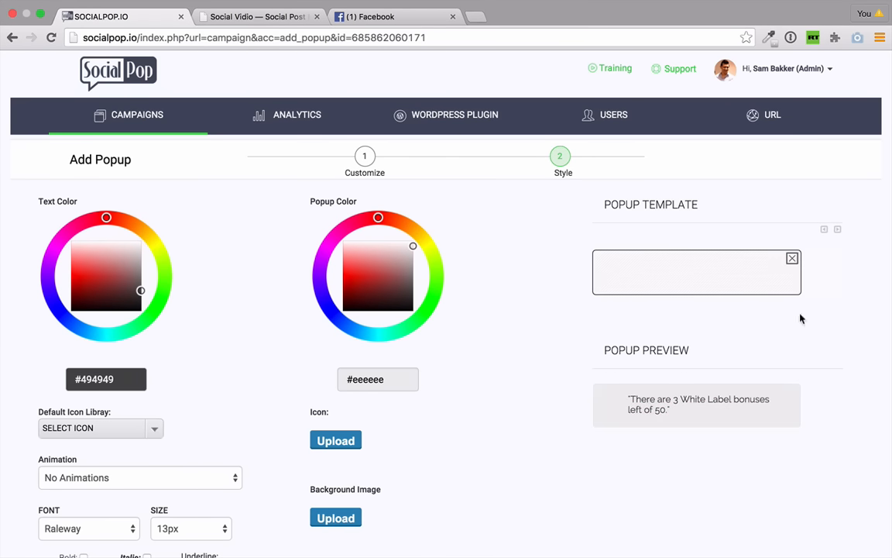
scroll(down, 3)
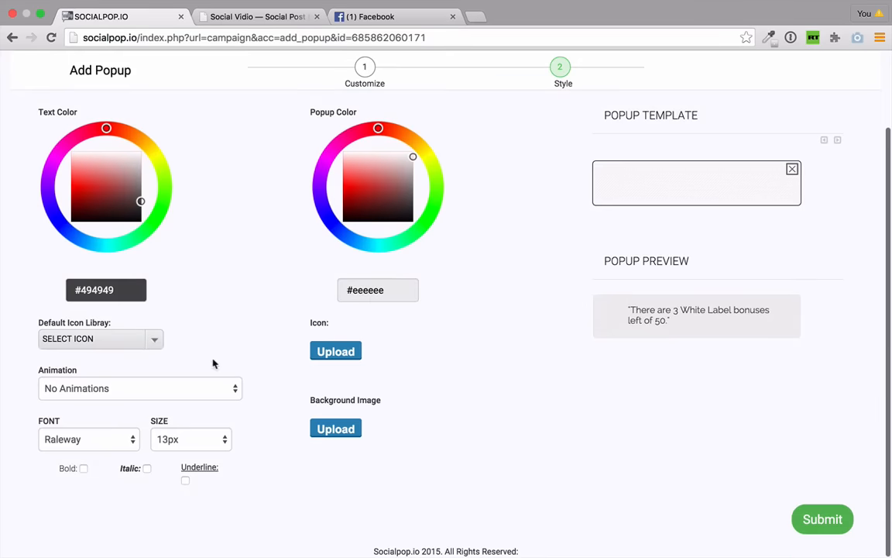
click(139, 388)
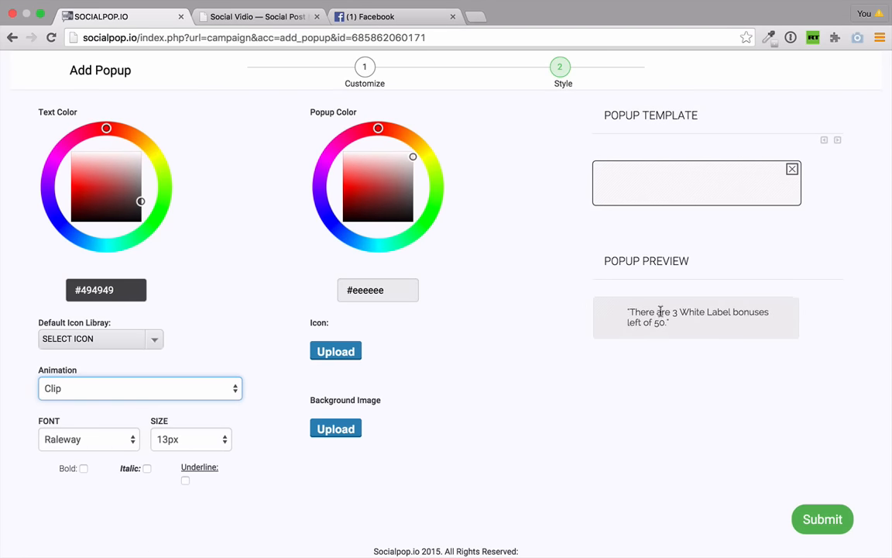
click(140, 387)
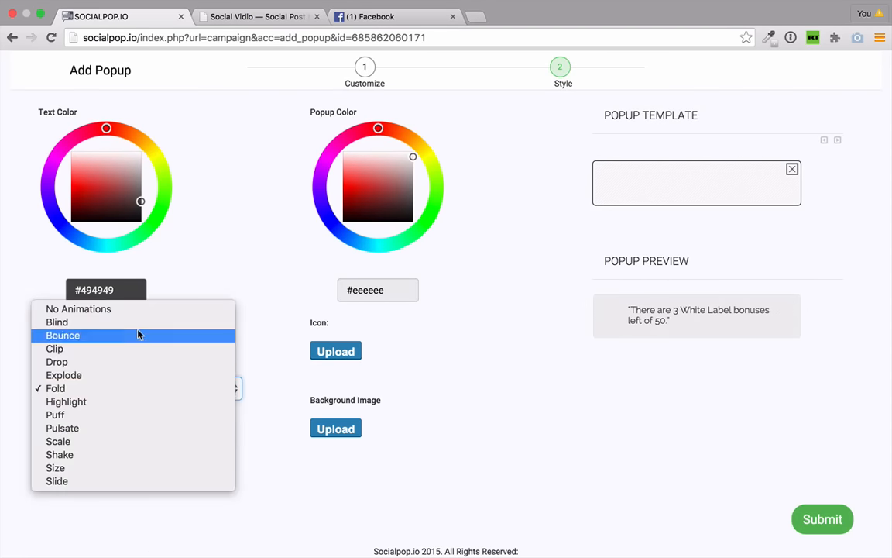
click(63, 334)
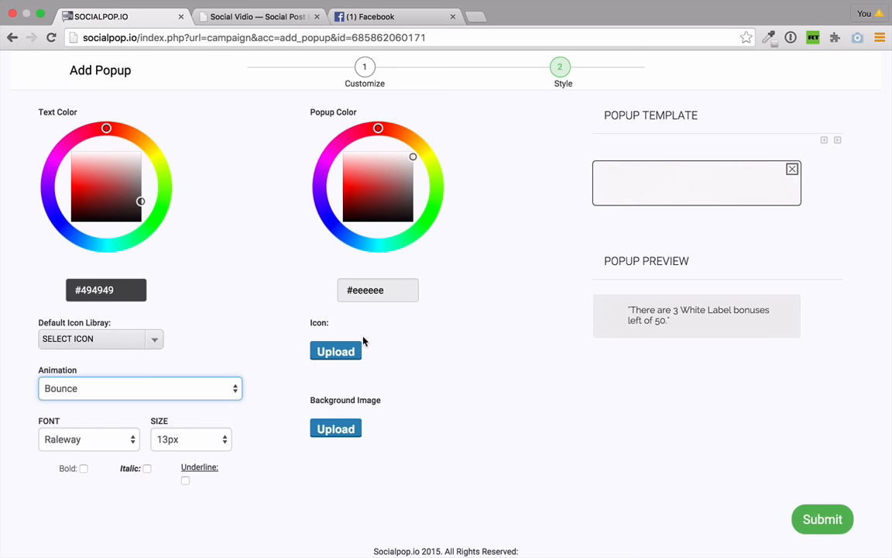
click(84, 186)
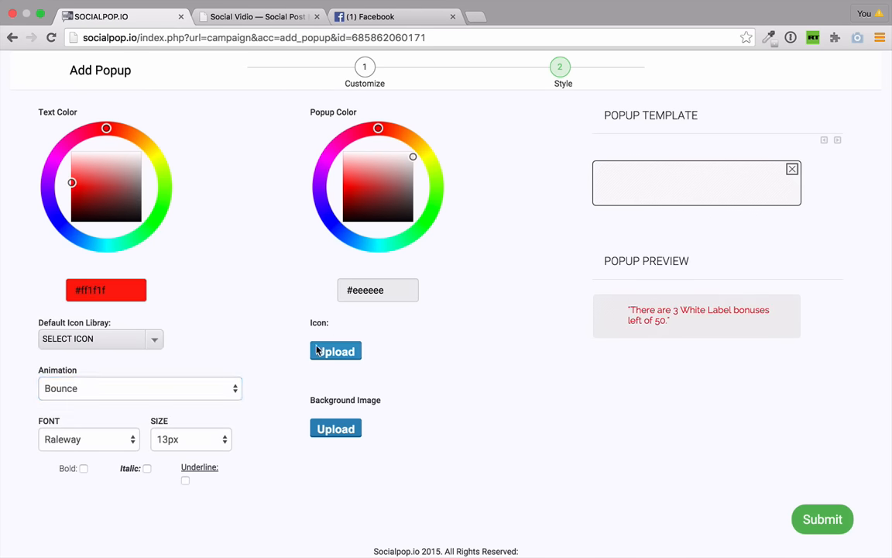
Upload socialleadchieflogo3.png as the popup icon on the Style step.
click(336, 351)
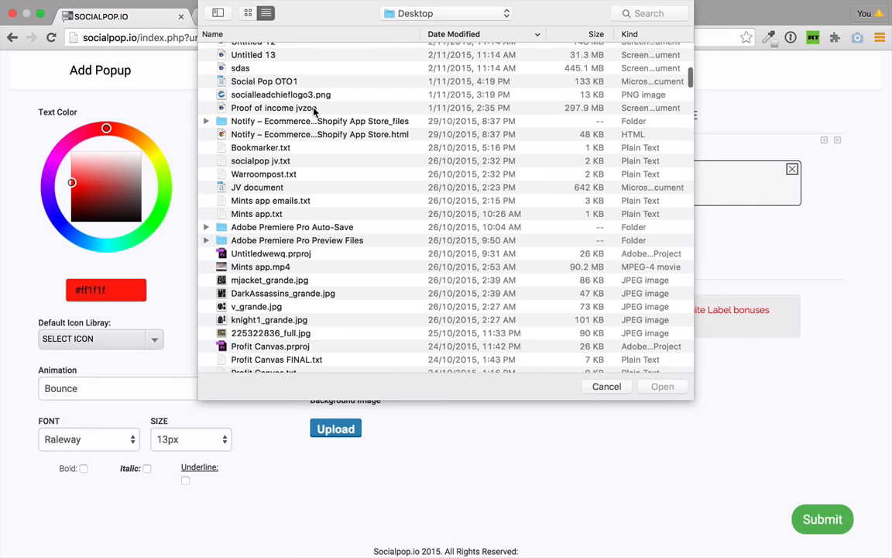
click(281, 94)
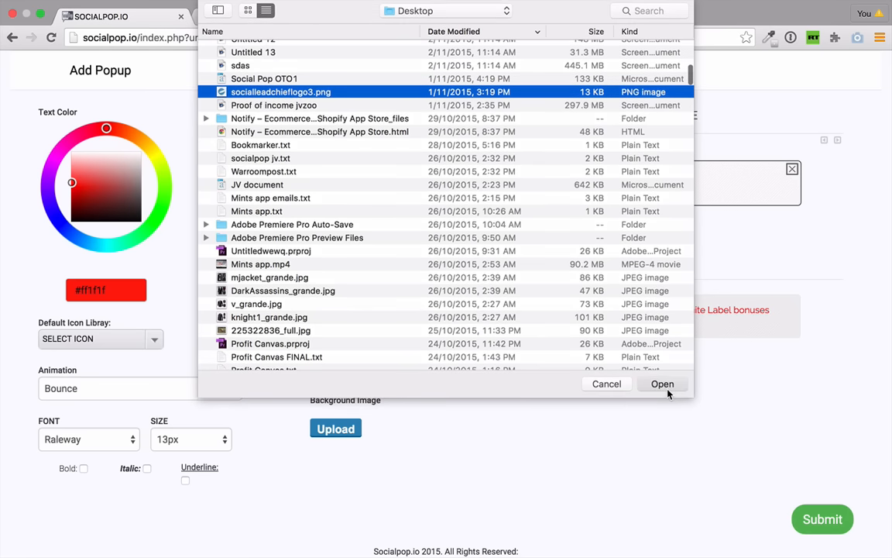
click(663, 383)
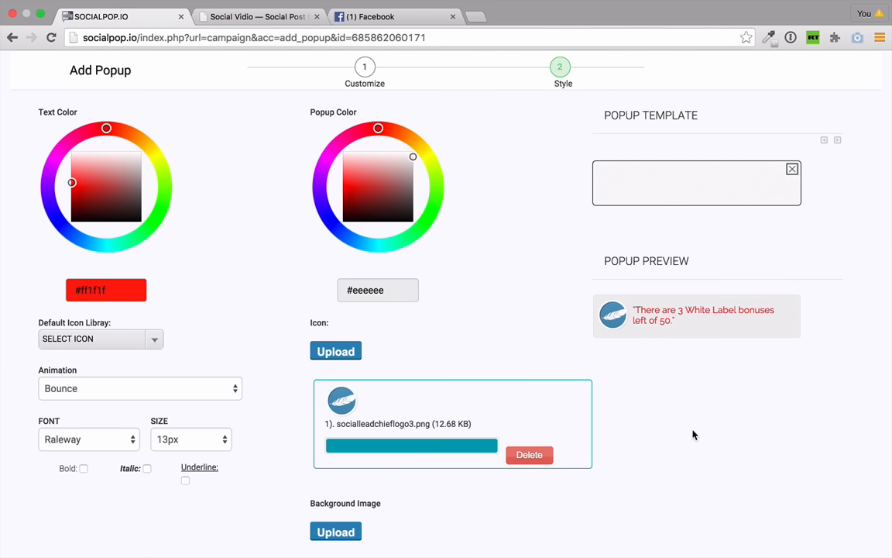
mouse_move(612, 325)
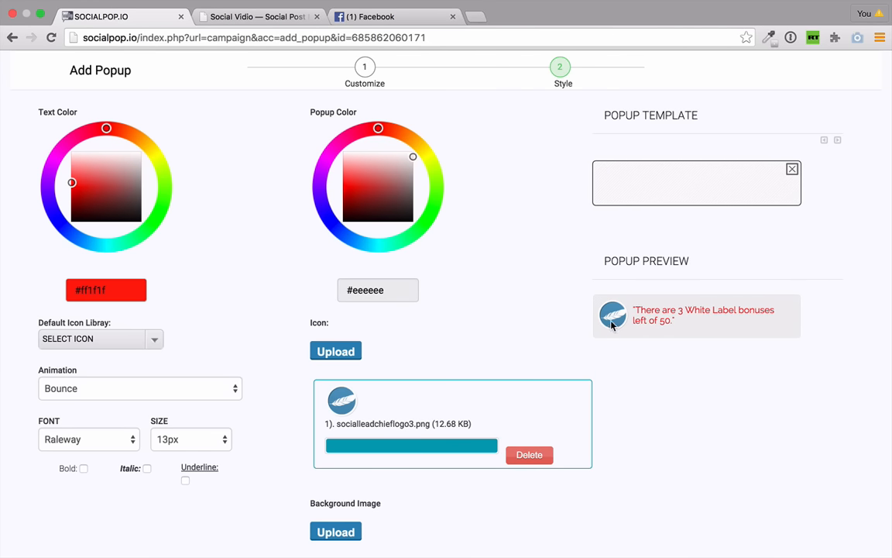
mouse_move(616, 316)
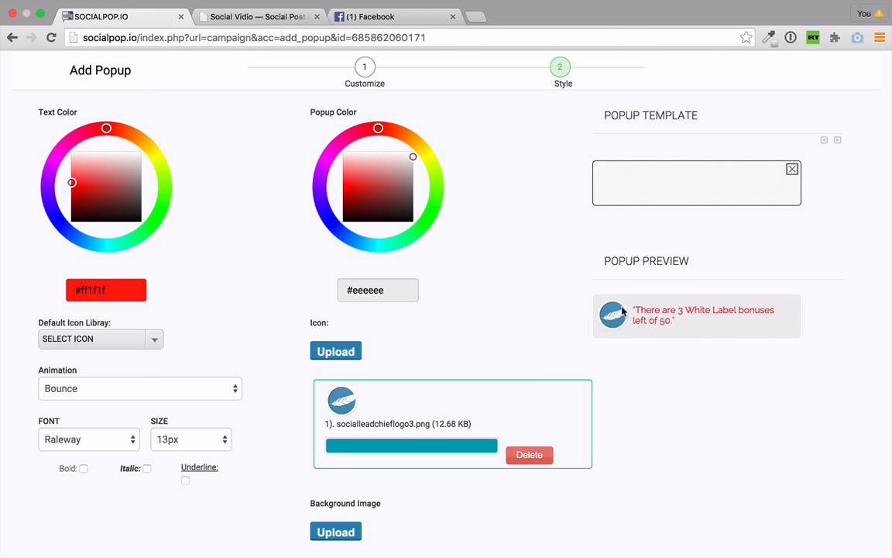
mouse_move(620, 320)
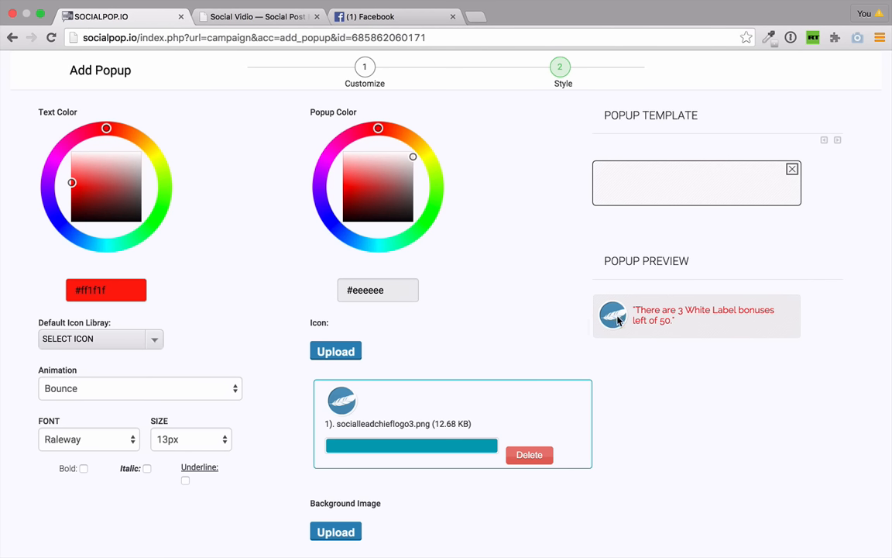
mouse_move(603, 439)
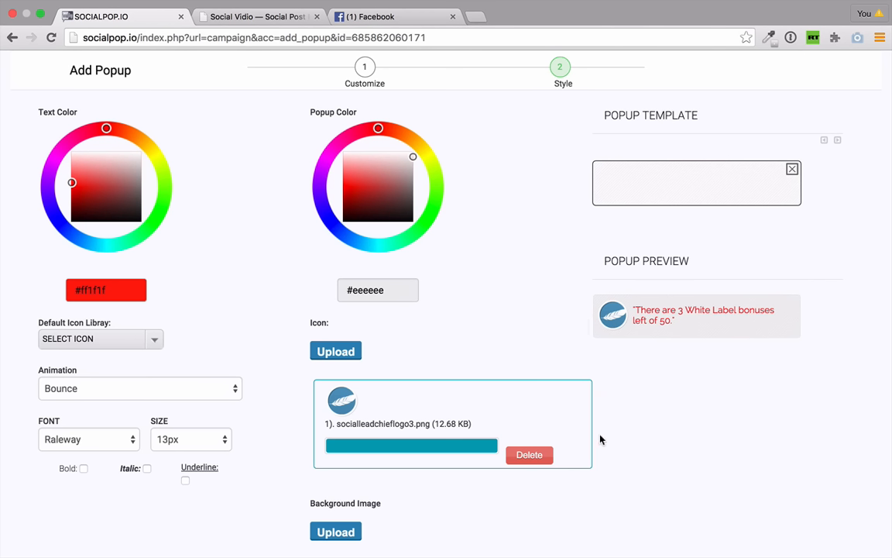
mouse_move(677, 326)
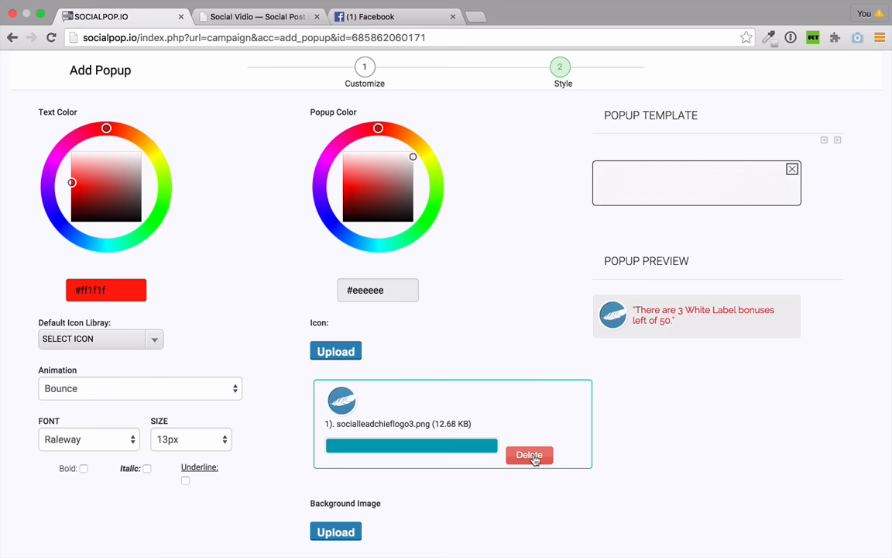
Delete the feather logo icon and upload a JPG photo as the popup icon.
click(529, 454)
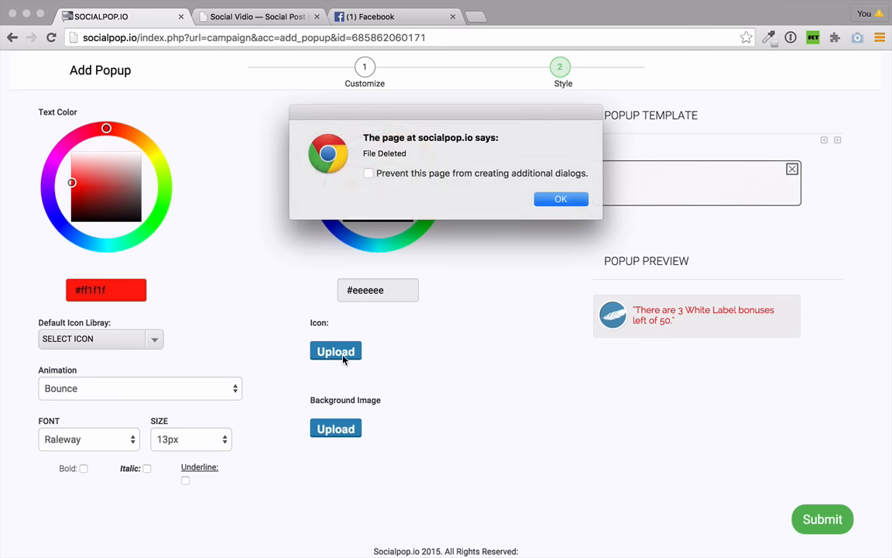
click(560, 199)
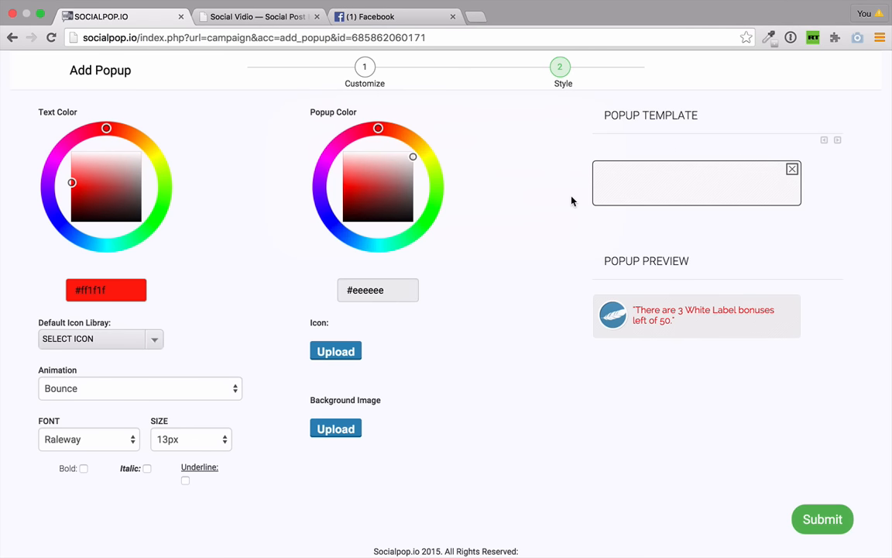
mouse_move(335, 351)
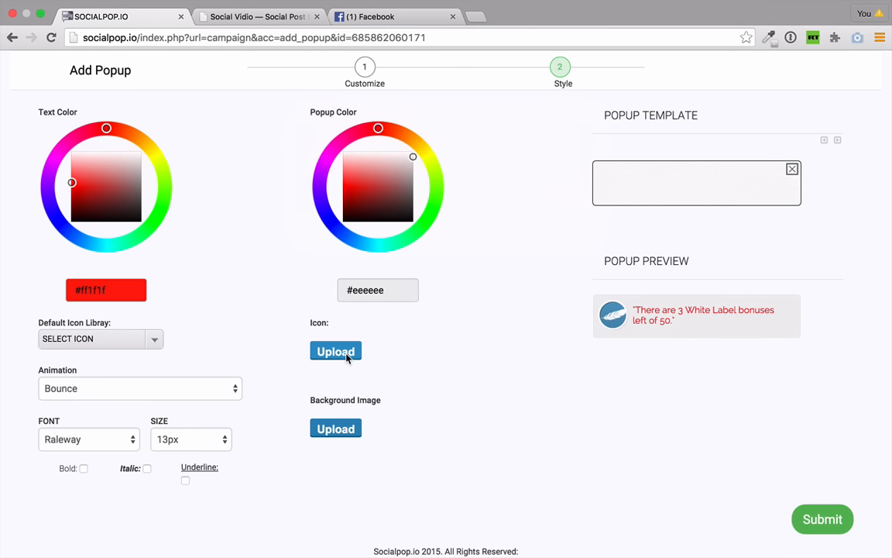
click(335, 351)
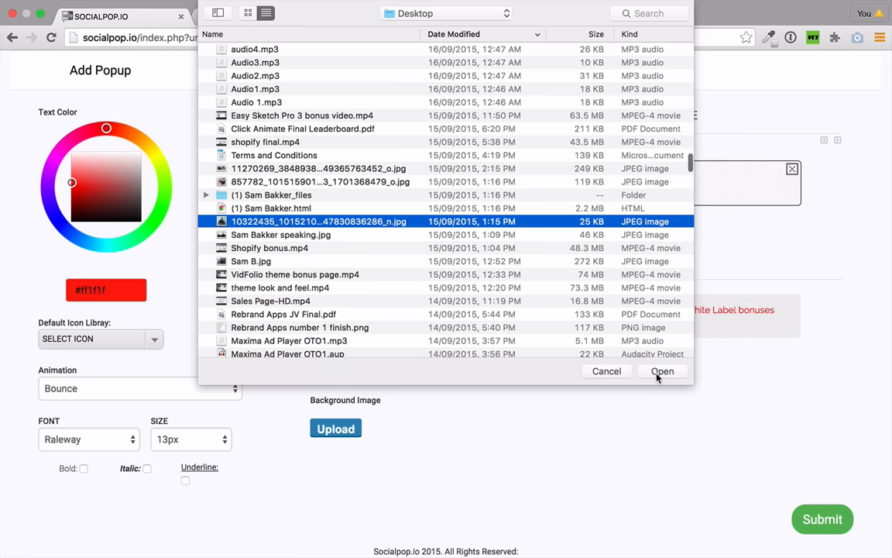
click(663, 371)
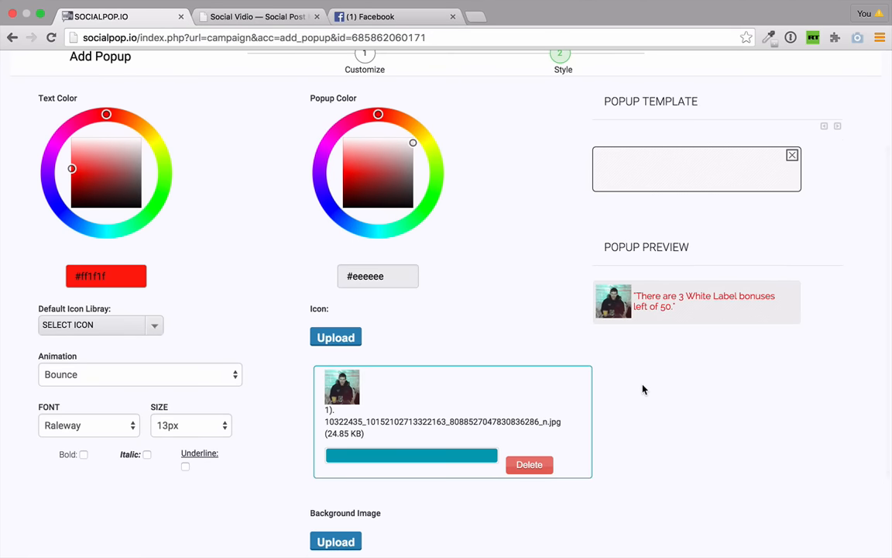
scroll(down, 3)
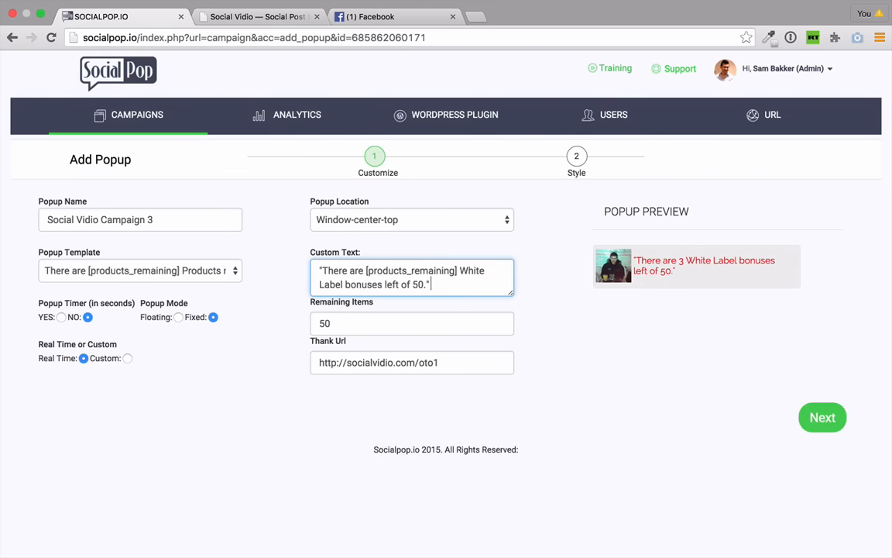
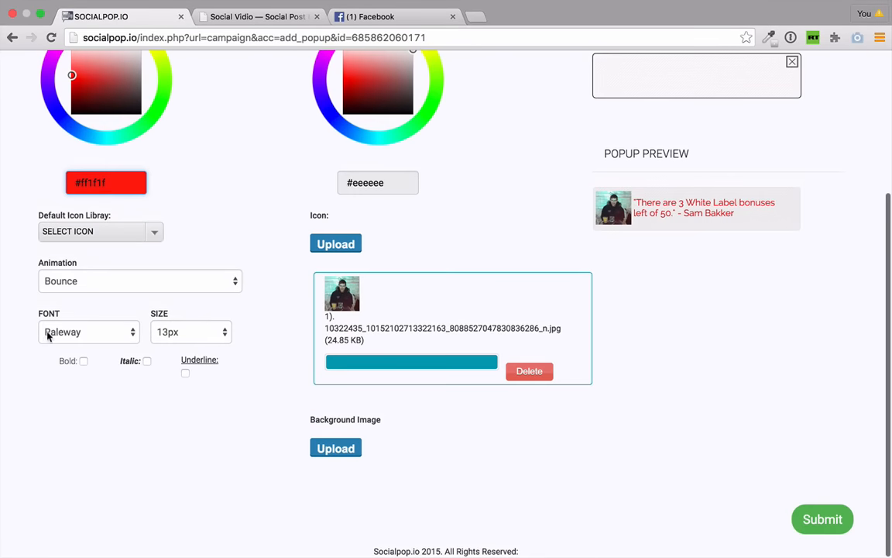
mouse_move(76, 339)
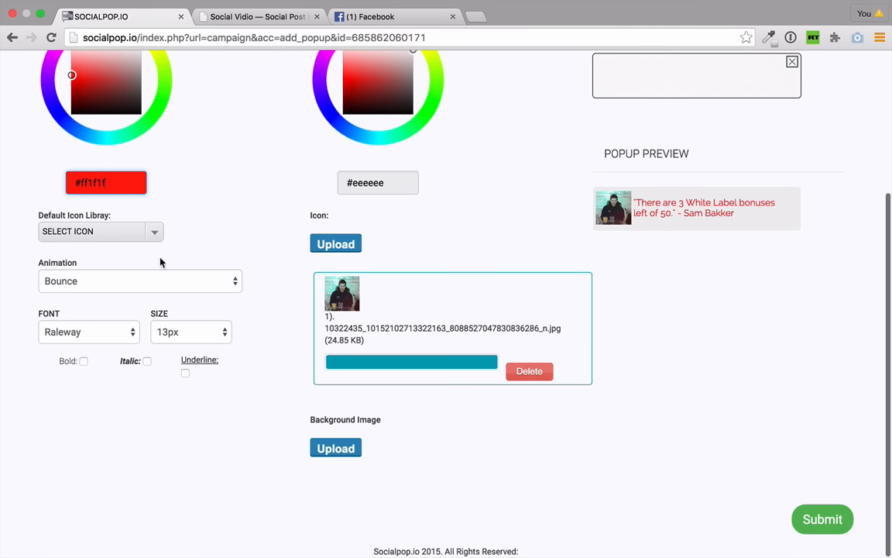
click(822, 519)
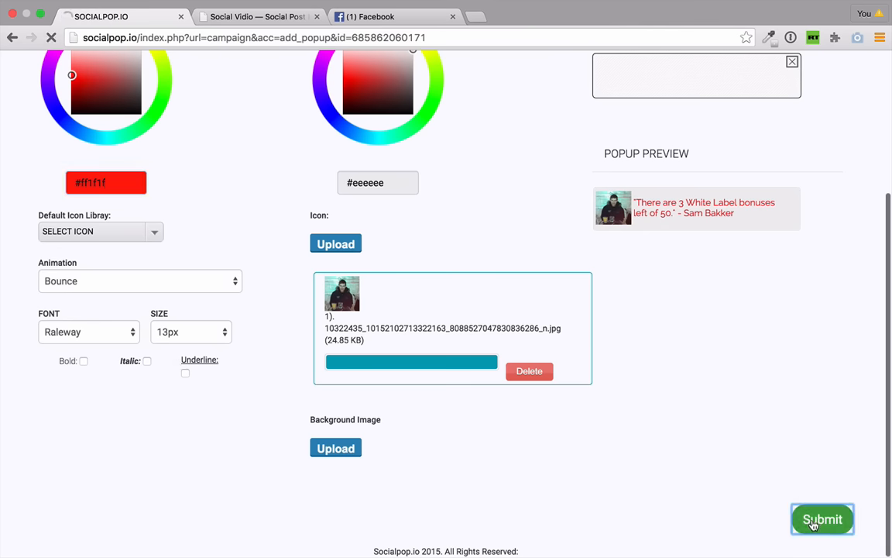
Finish submitting and review Social Vidio Campaign 3 in the Popup Management list.
click(821, 518)
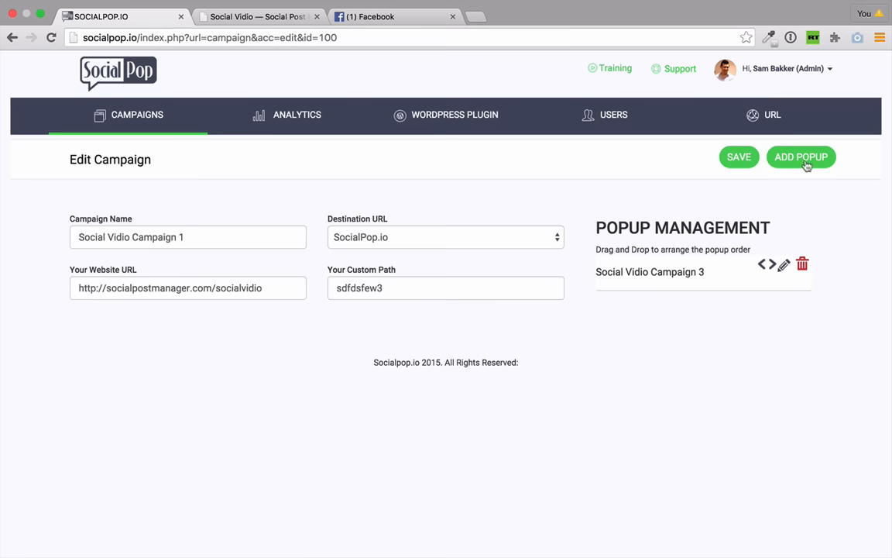
mouse_move(664, 399)
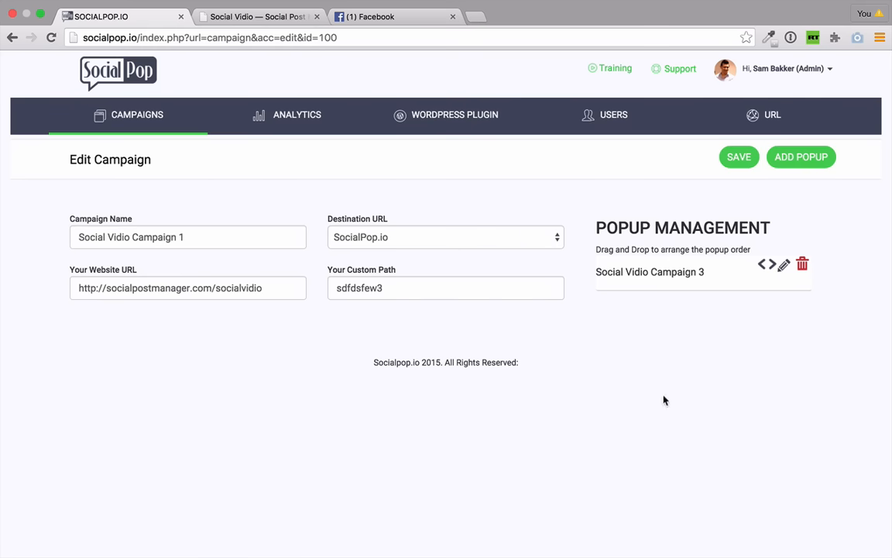
mouse_move(680, 418)
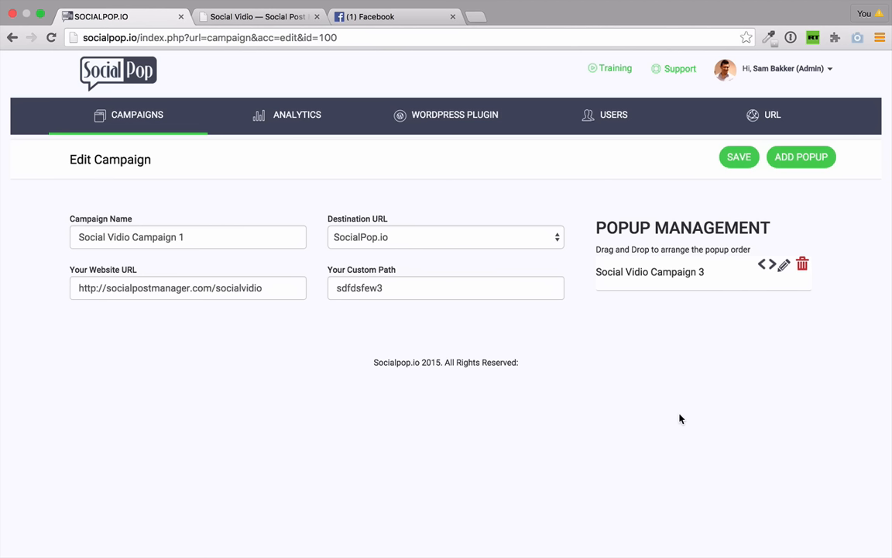
mouse_move(767, 276)
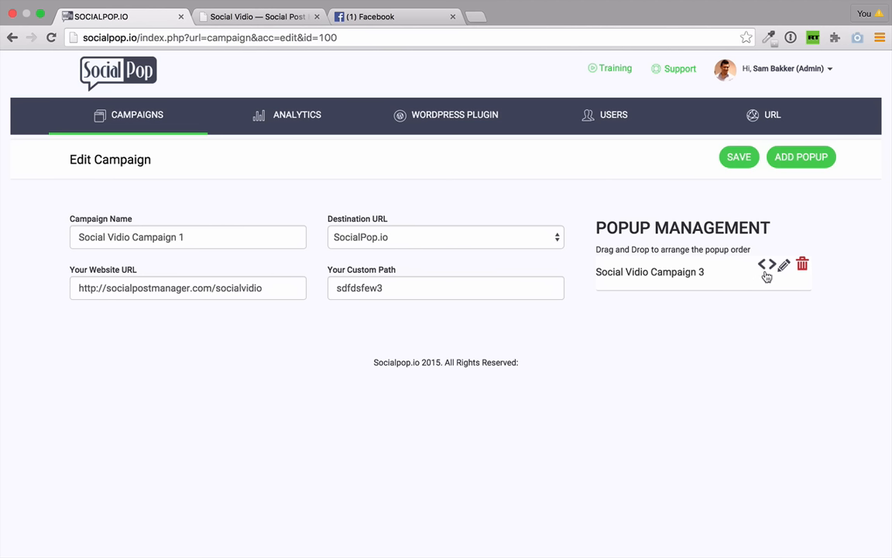
Show the embed code for the new Social Vidio Campaign 3 popup.
click(764, 265)
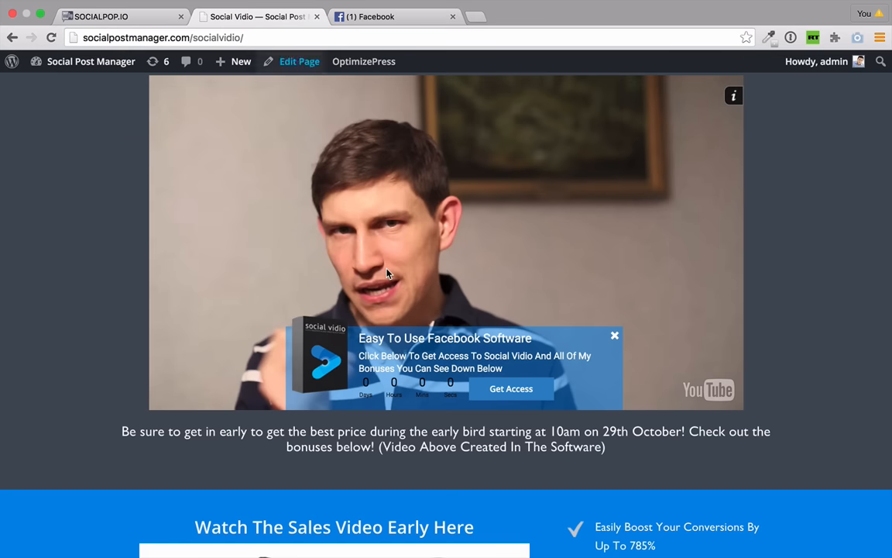
In the page's Other Scripts settings, add a new script block placed after the <body> tag.
click(363, 61)
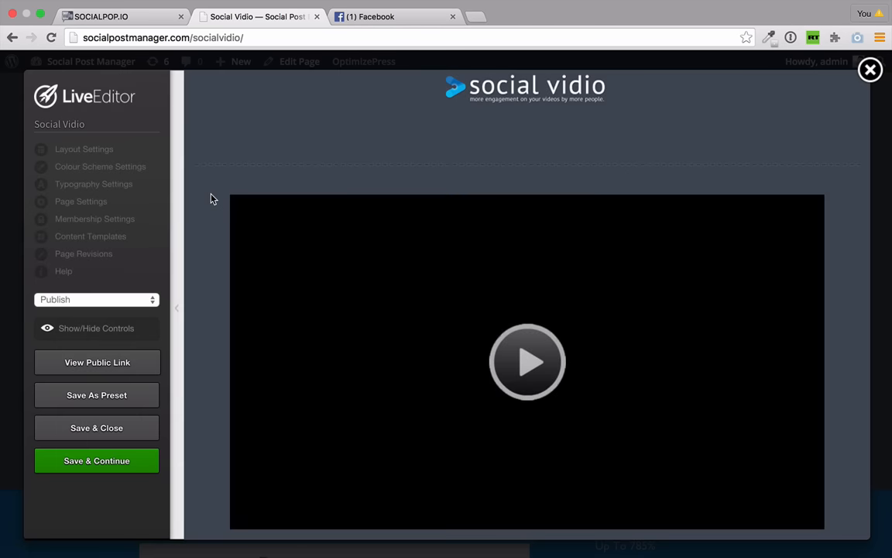
click(80, 201)
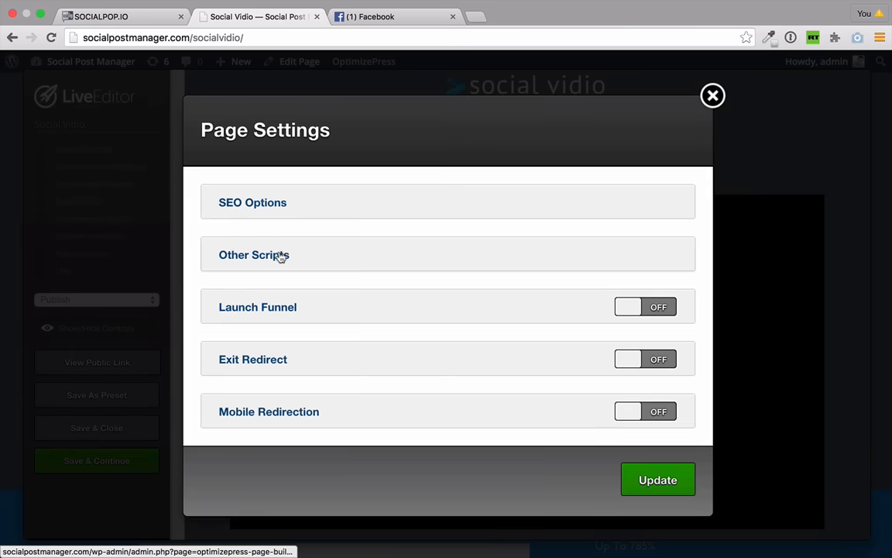
click(254, 255)
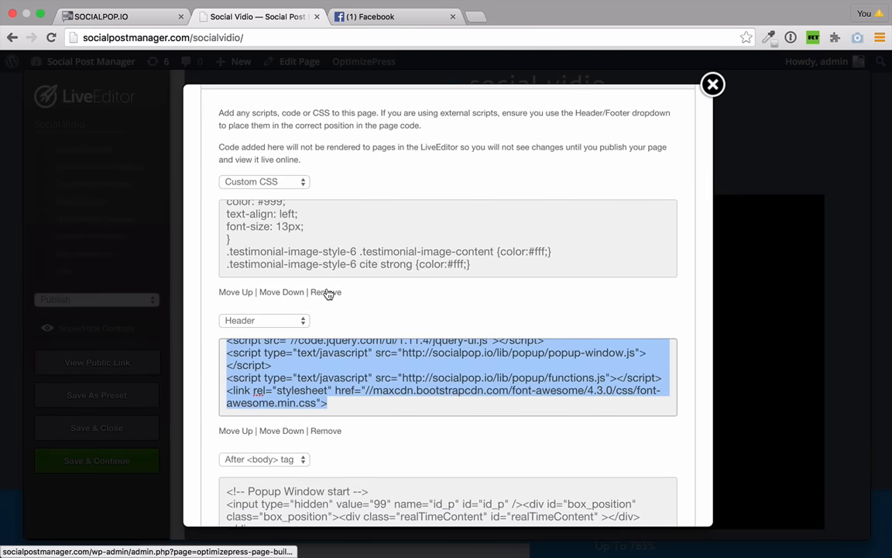
scroll(down, 3)
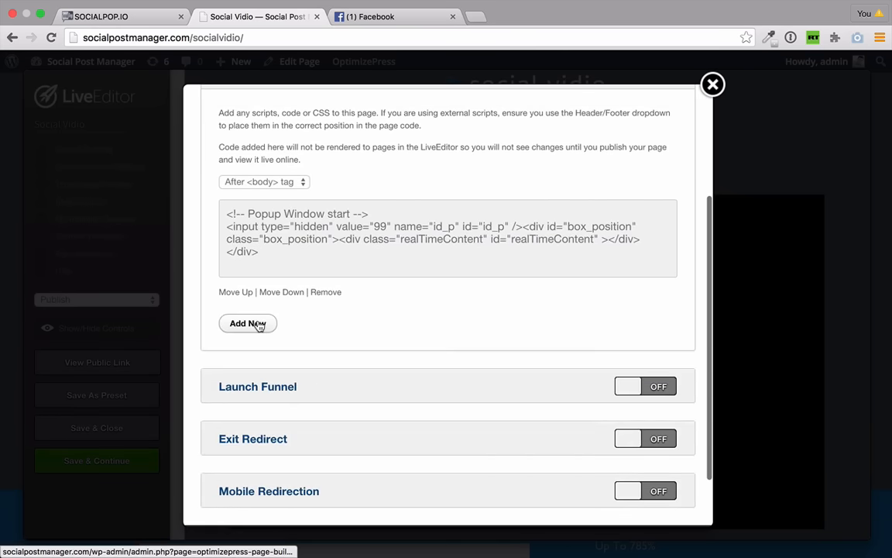
click(248, 323)
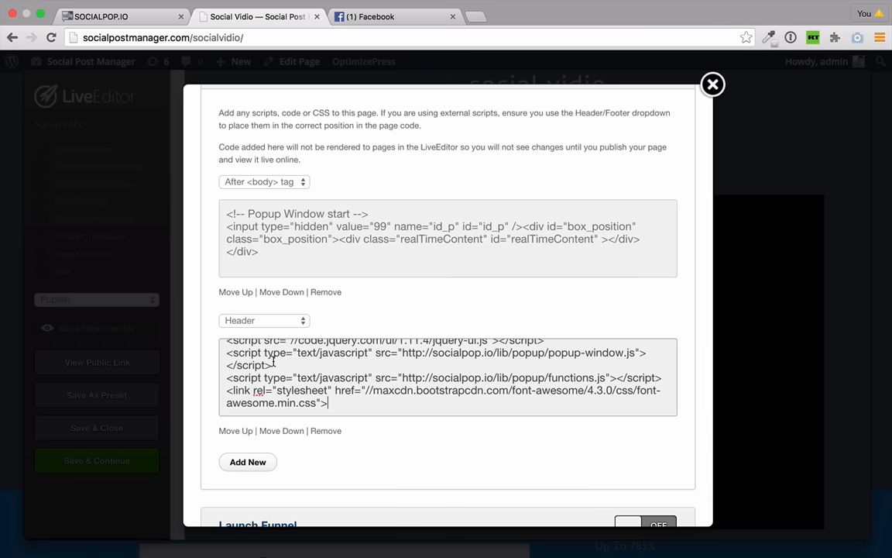
scroll(down, 3)
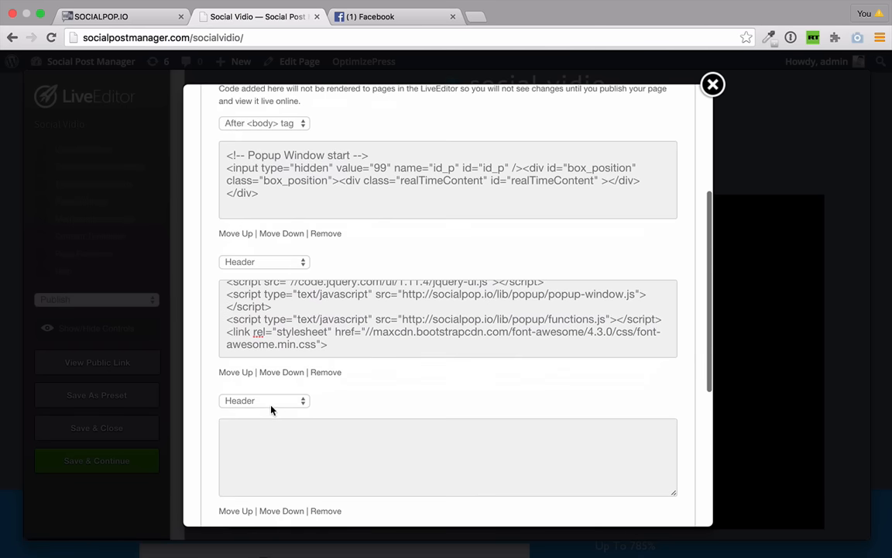
click(264, 400)
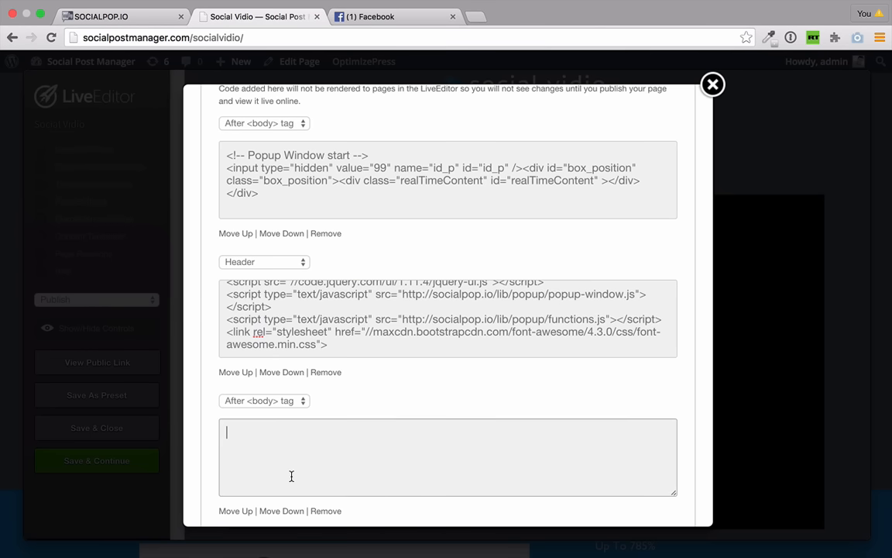
scroll(down, 3)
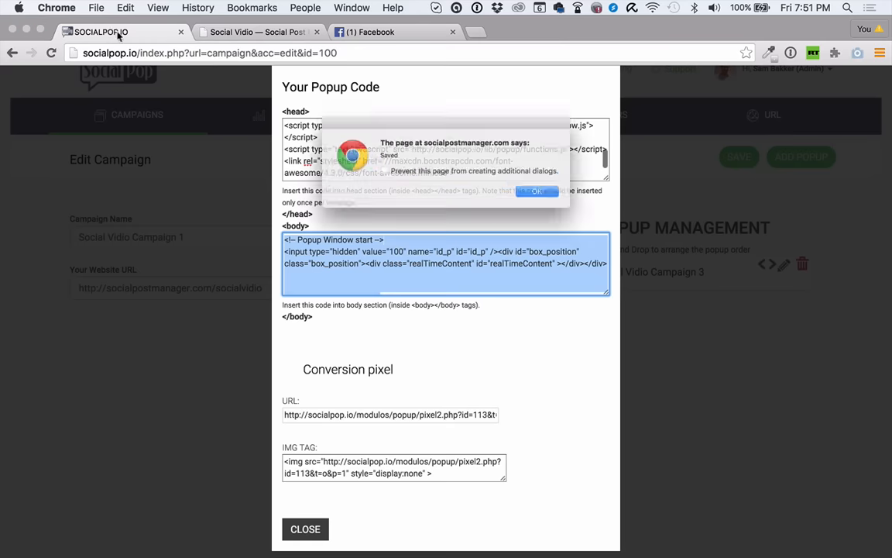
Dismiss the saved notice, select the conversion pixel URL and IMG tag, and close the code window.
click(537, 191)
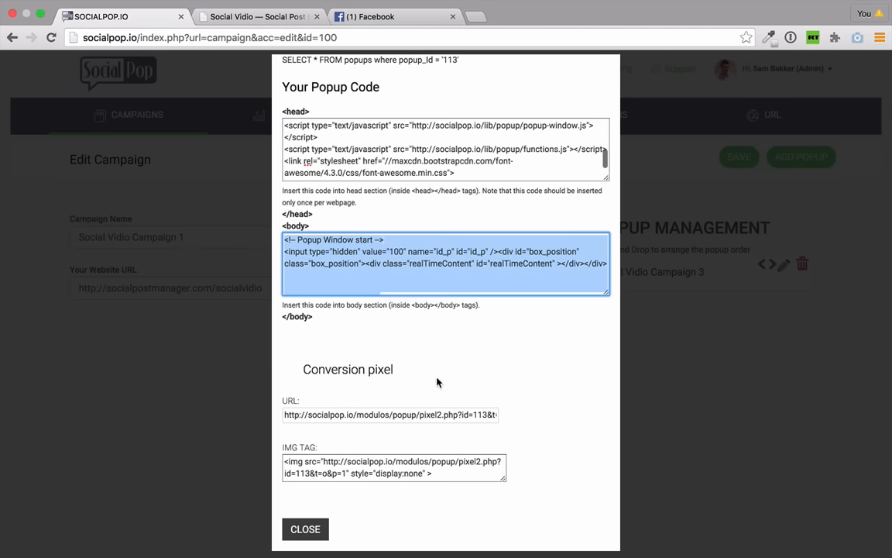
click(389, 414)
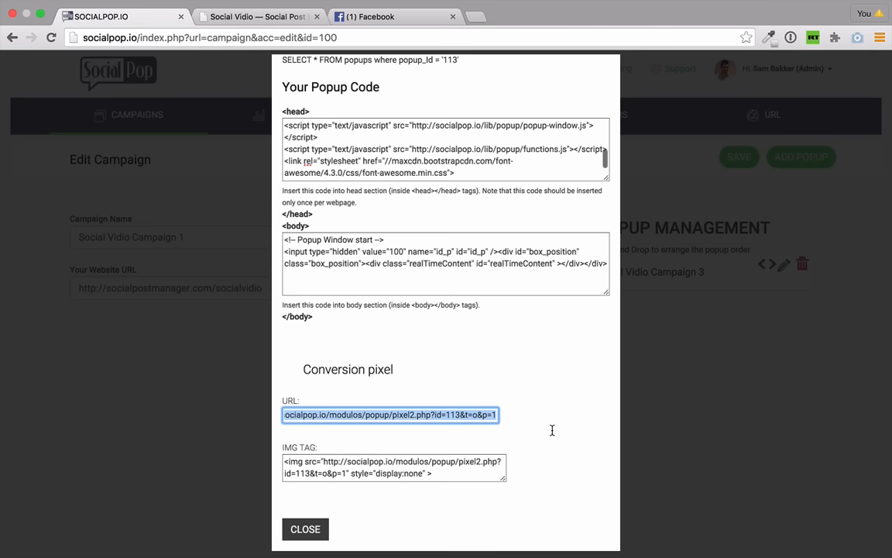
click(393, 466)
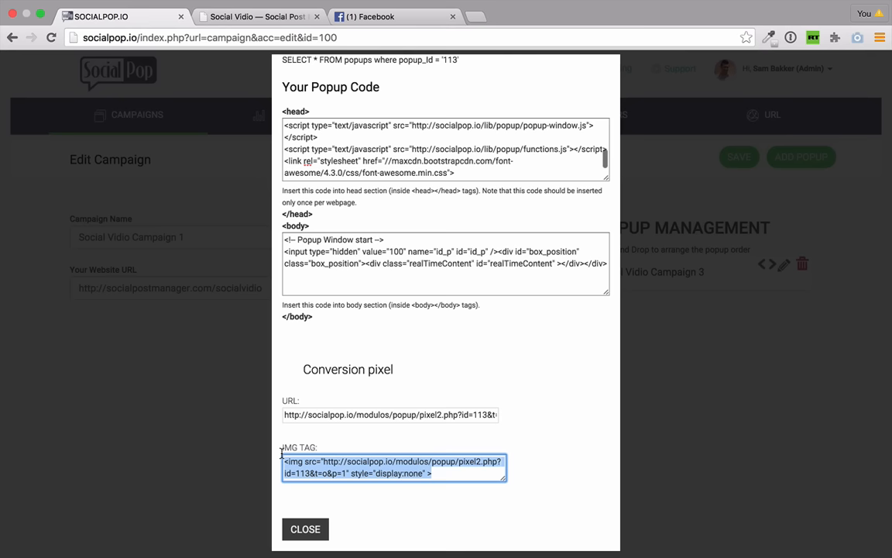
mouse_move(303, 520)
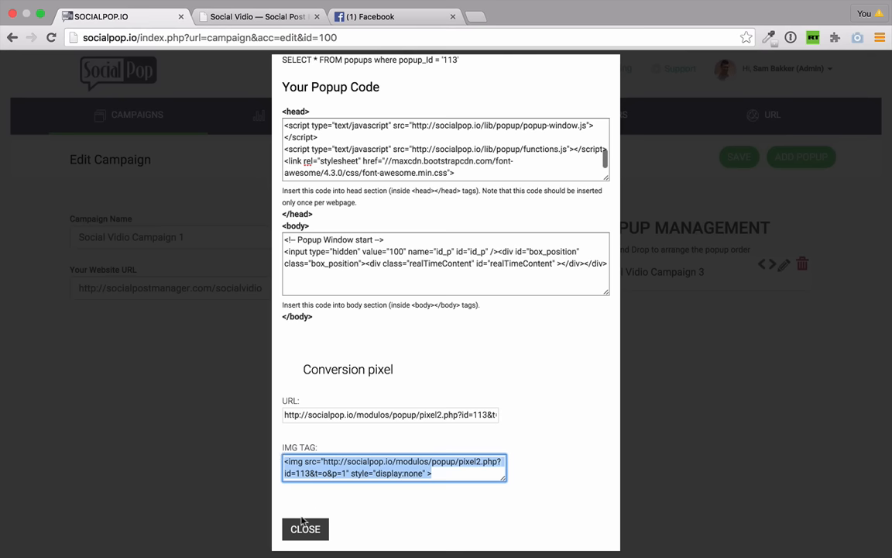
click(305, 529)
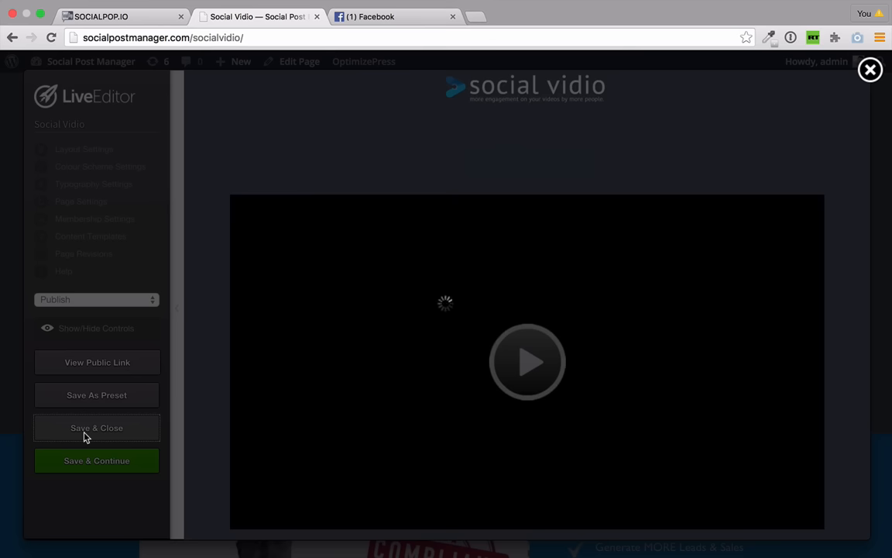
Save and close the LiveEditor page, then return to the SocialPop campaign.
click(96, 427)
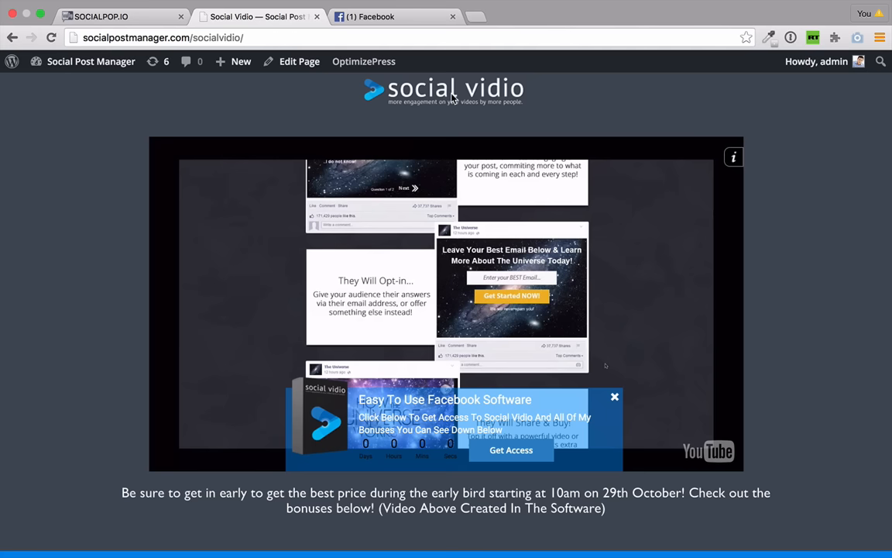
click(120, 17)
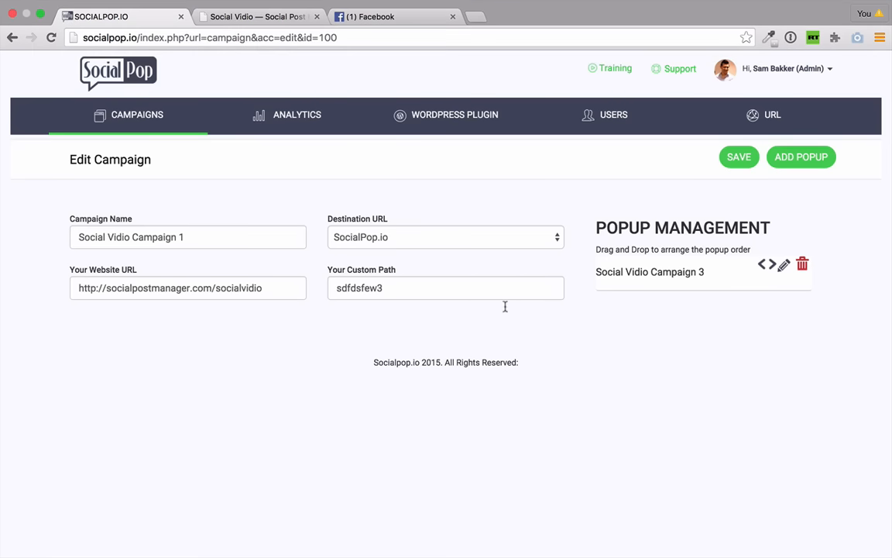
mouse_move(387, 205)
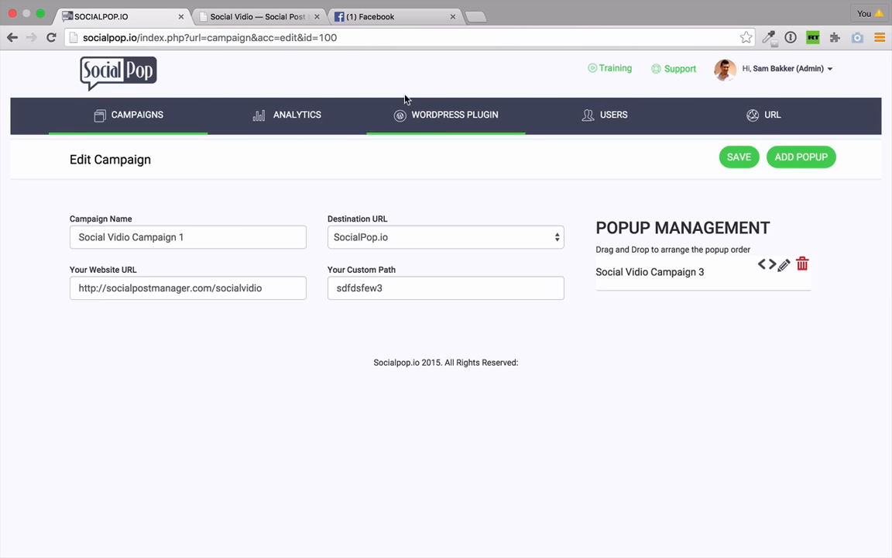
Open the WordPress Plugin page showing the API key and Socialpop.zip download.
click(455, 114)
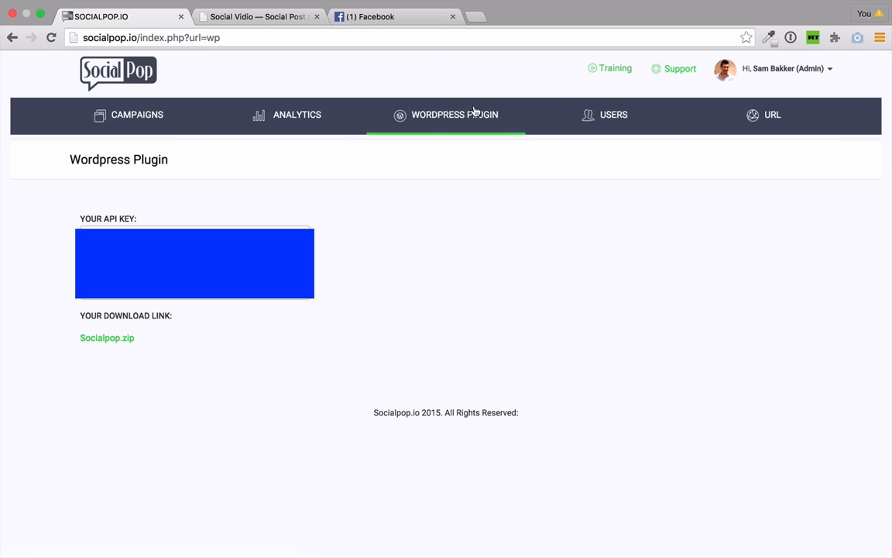
mouse_move(107, 338)
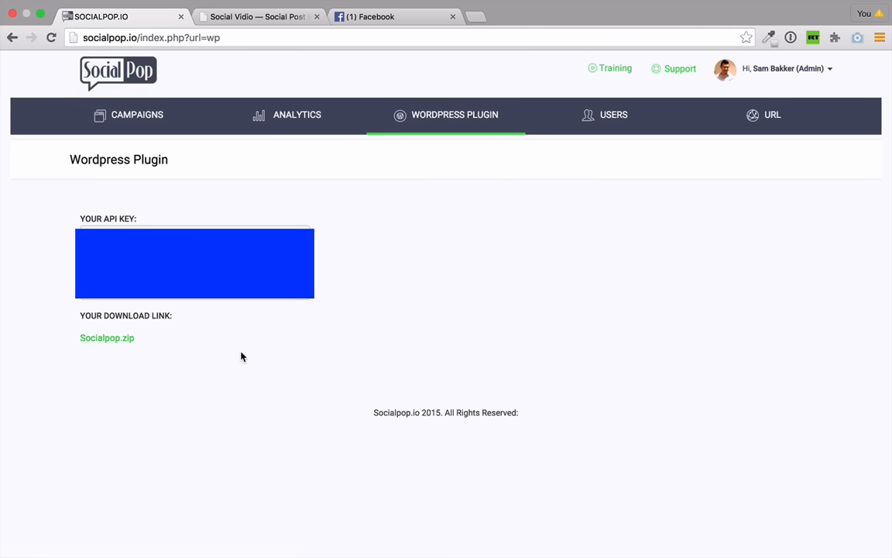
mouse_move(350, 173)
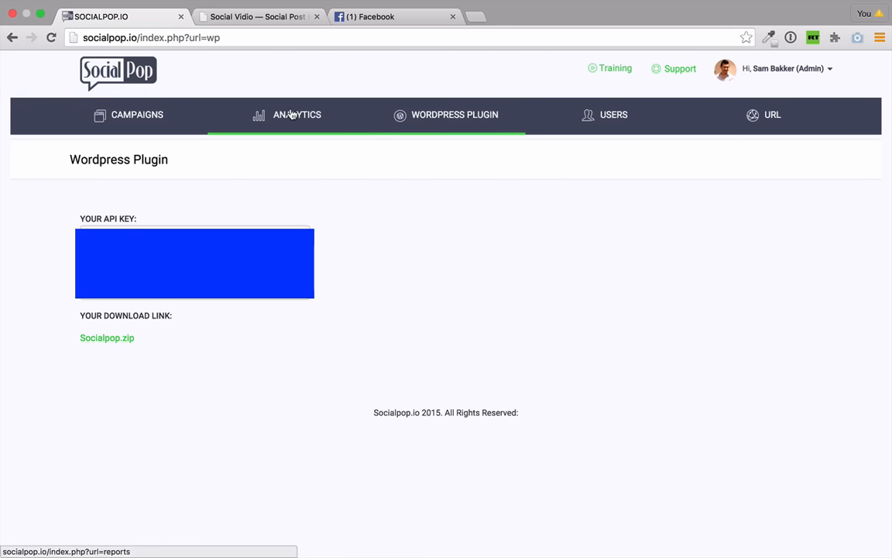
View Analytics for the Remain (Final) campaign and scroll through visits and sales reports.
click(296, 114)
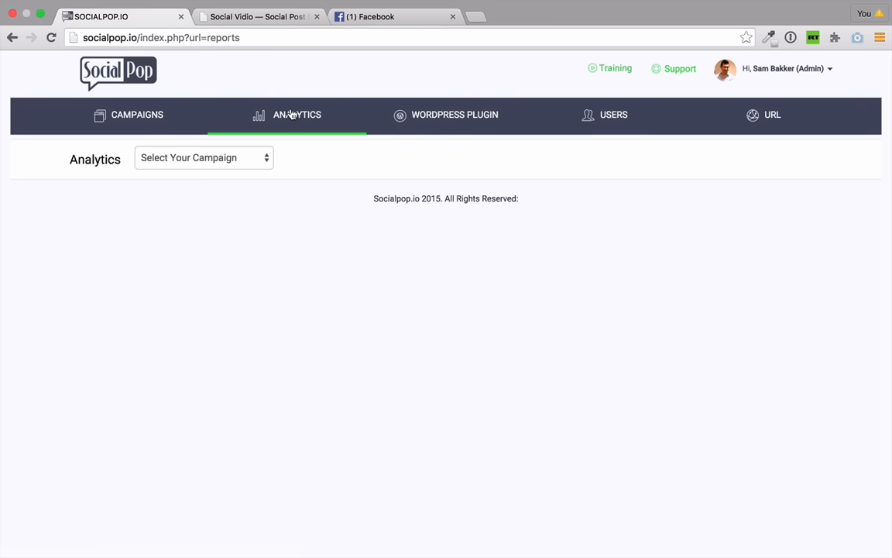
click(203, 157)
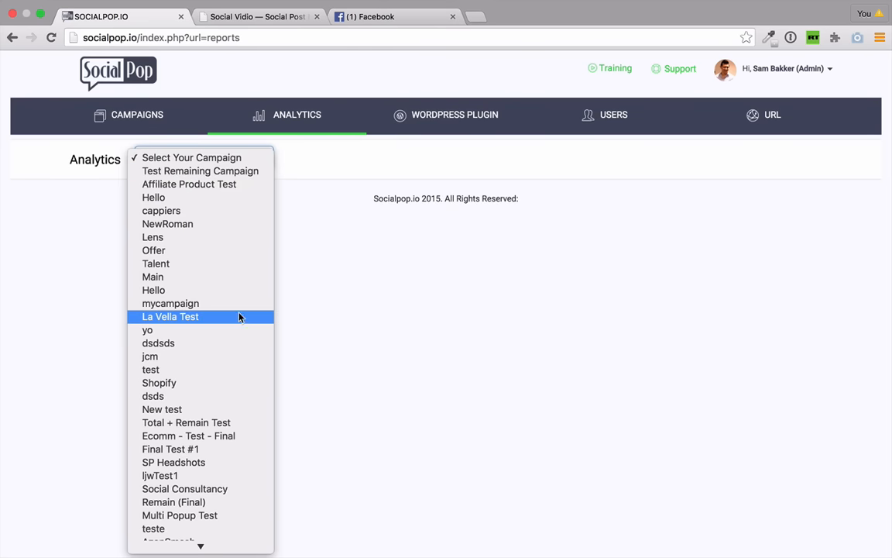
click(174, 501)
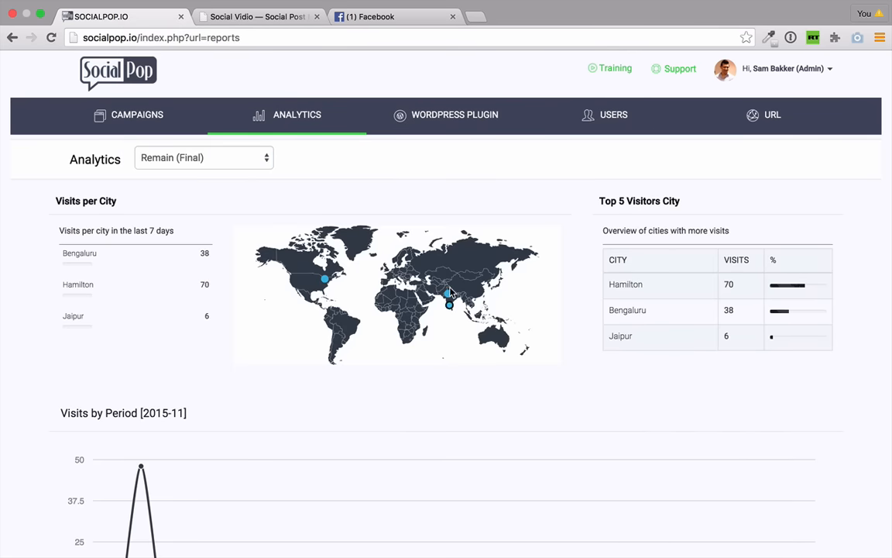
mouse_move(293, 460)
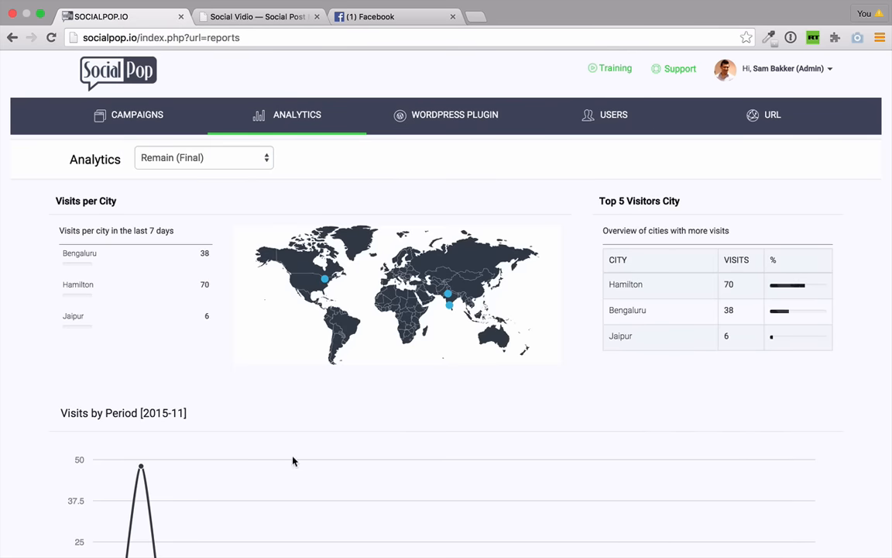
scroll(down, 3)
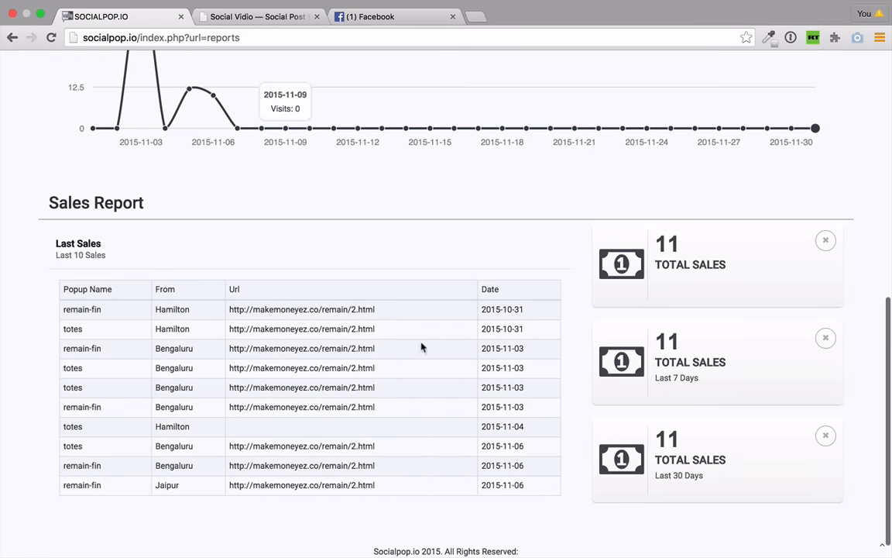
mouse_move(695, 364)
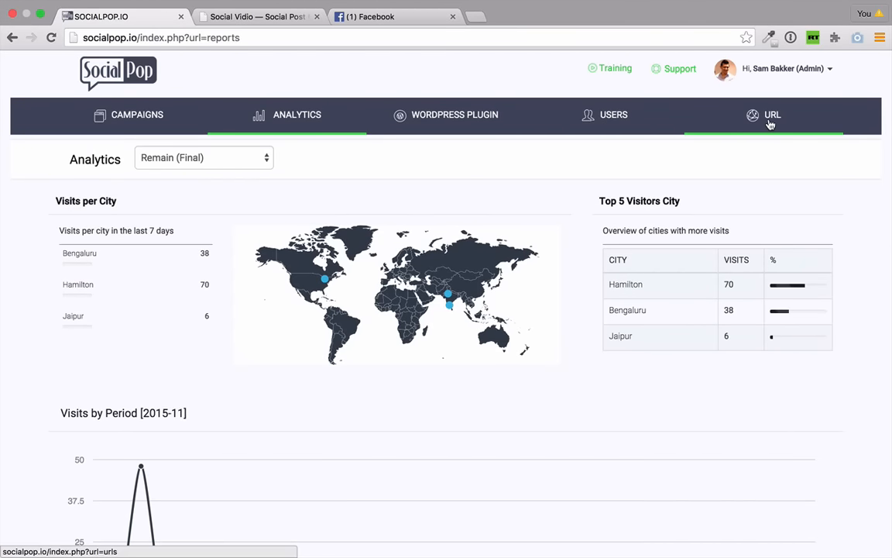
View Social Vidio Campaign 1's campaign link and embed code from the campaigns list.
click(137, 114)
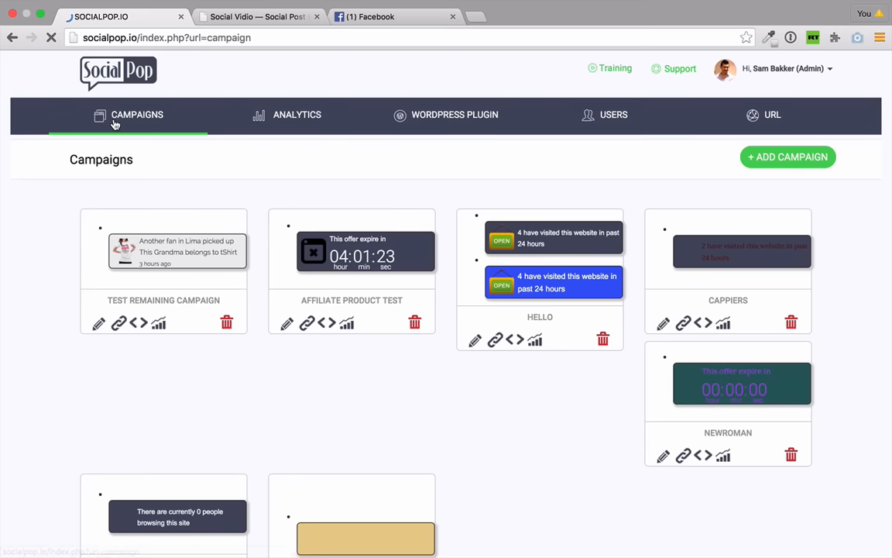
scroll(down, 3)
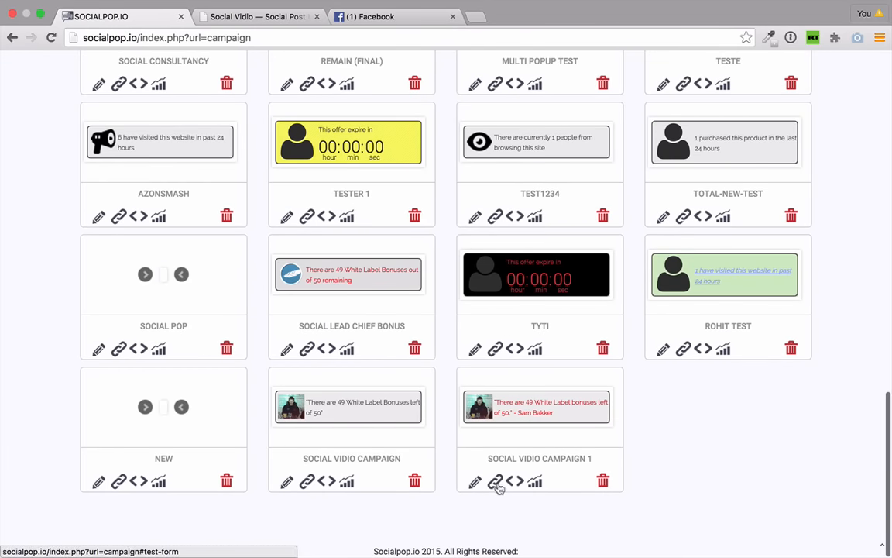
click(496, 481)
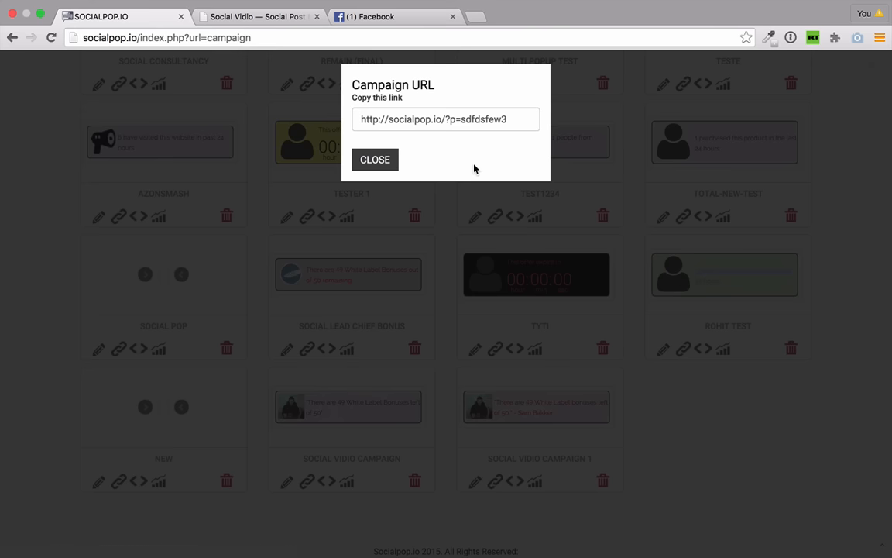
click(446, 118)
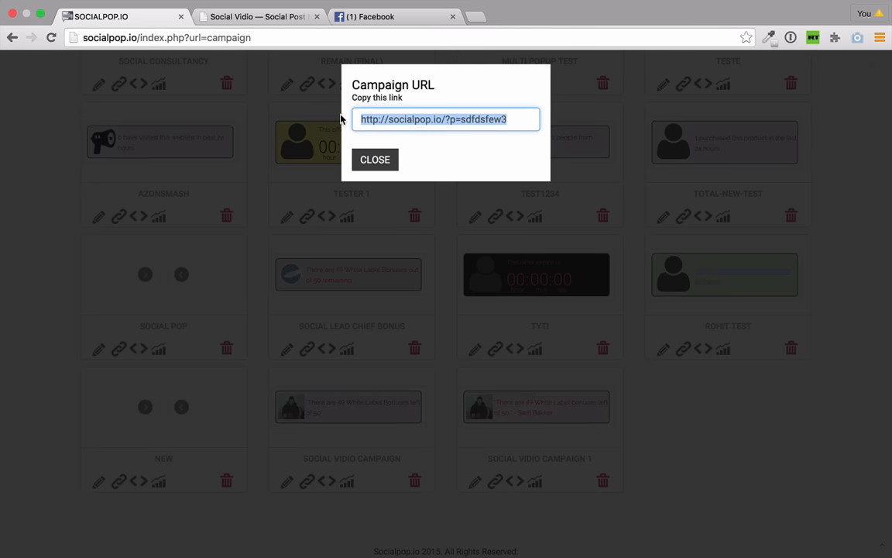
mouse_move(517, 161)
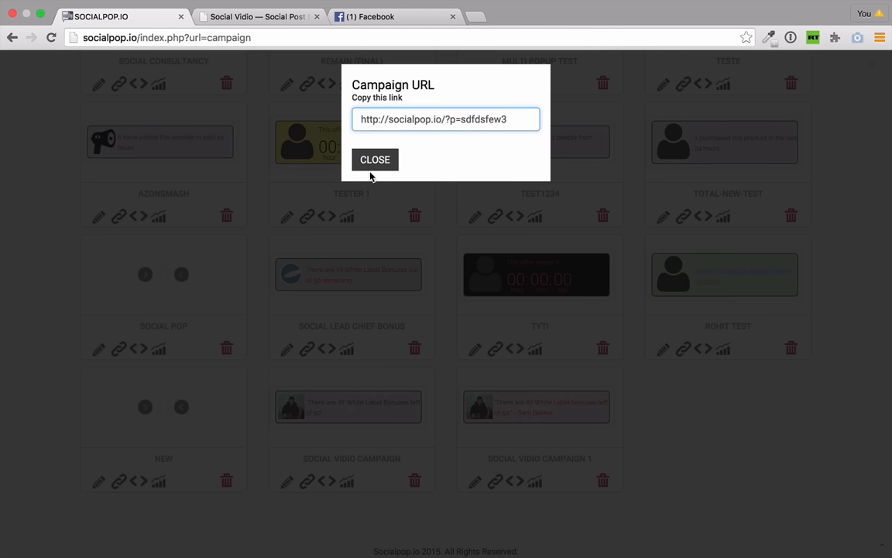
click(375, 159)
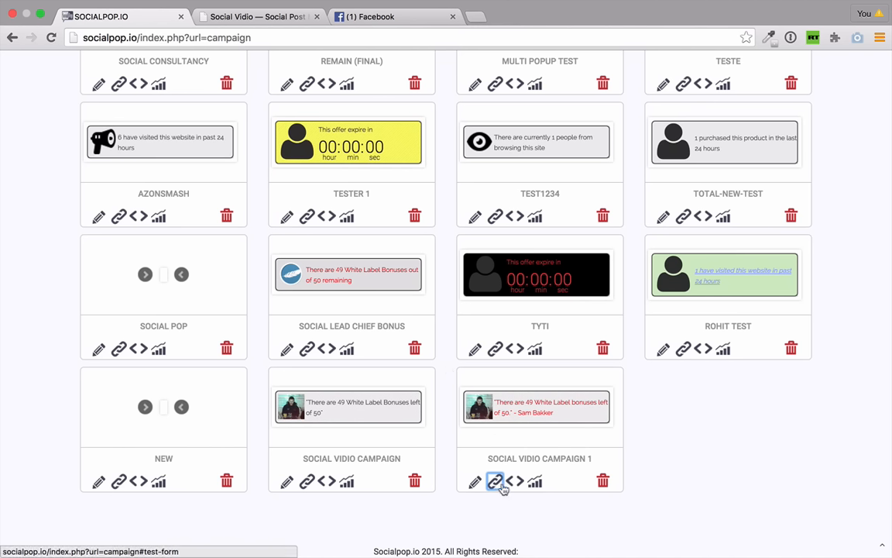
click(495, 481)
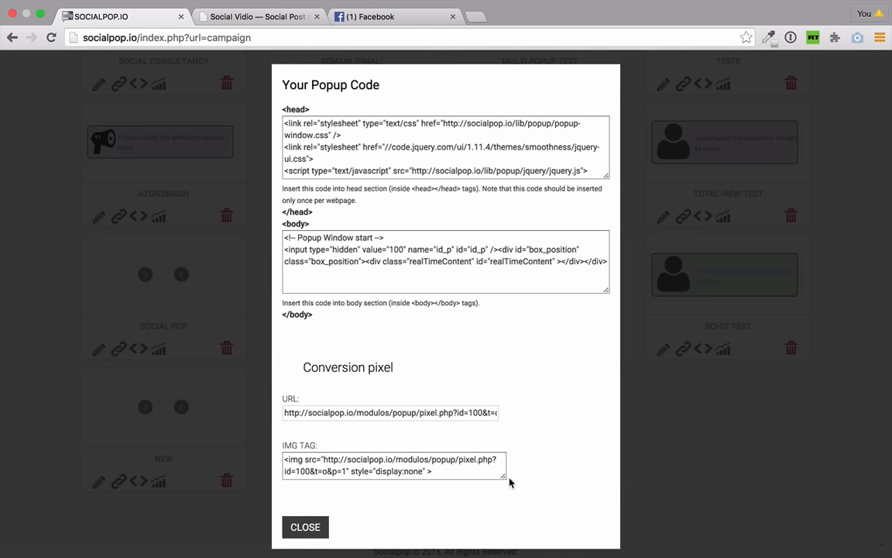
mouse_move(306, 526)
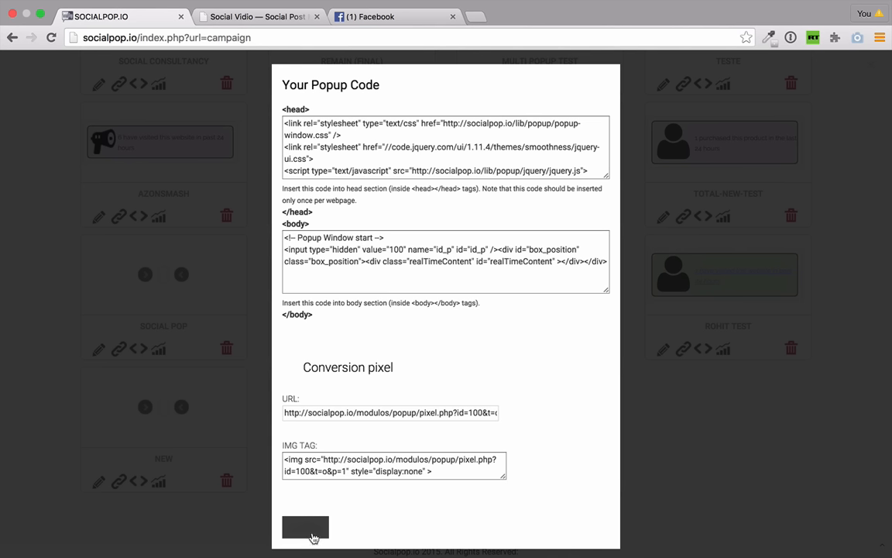
click(305, 526)
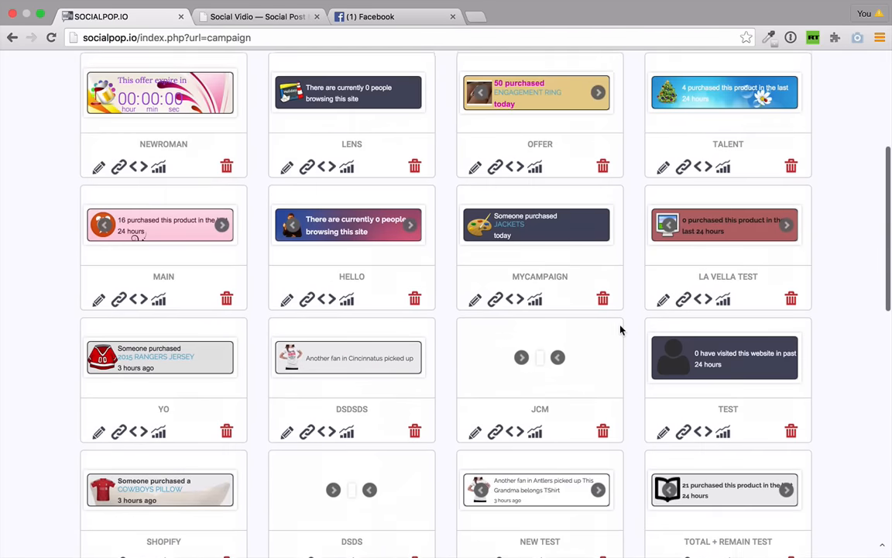